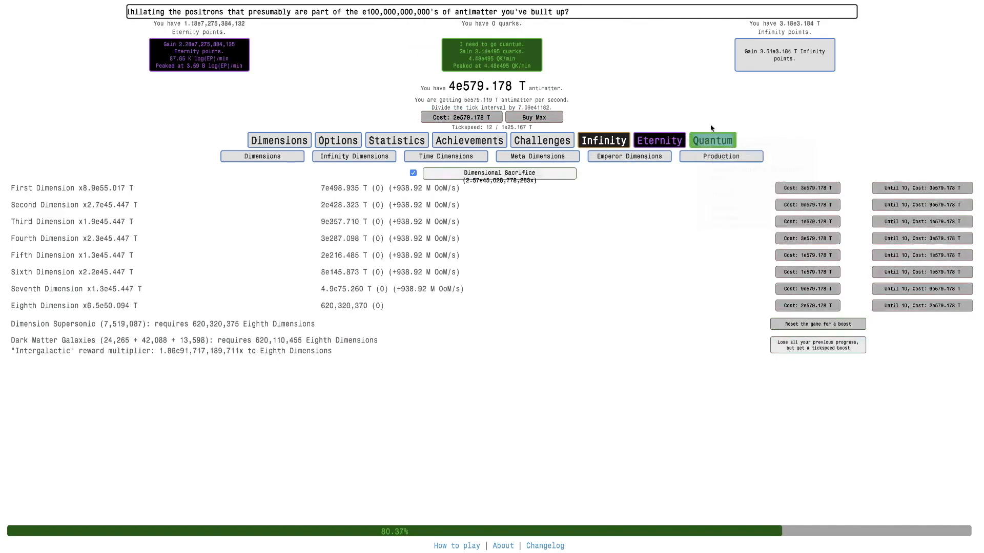
Browse the Quarks page through the red branch and tree upgrades, with half-lives at 4.38 cs
click(712, 140)
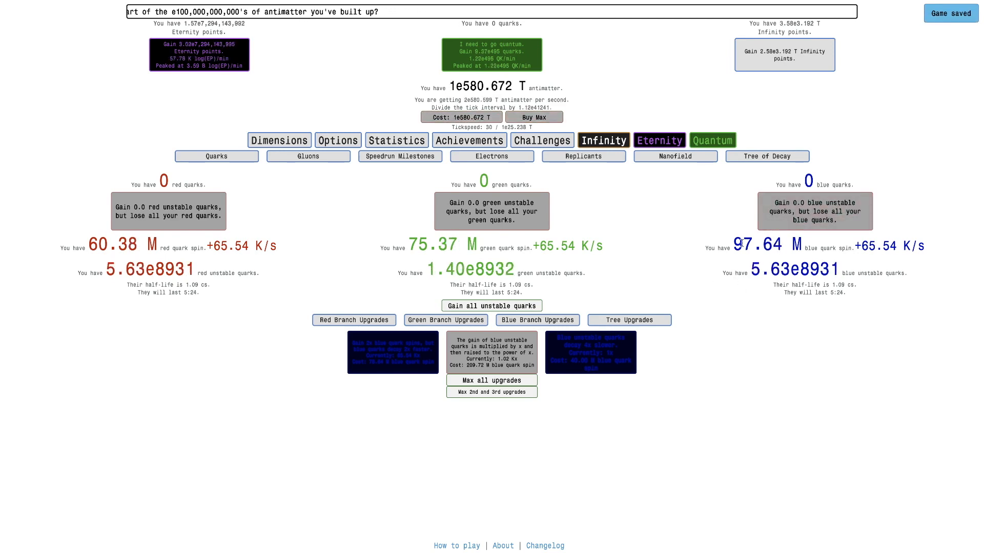
click(354, 320)
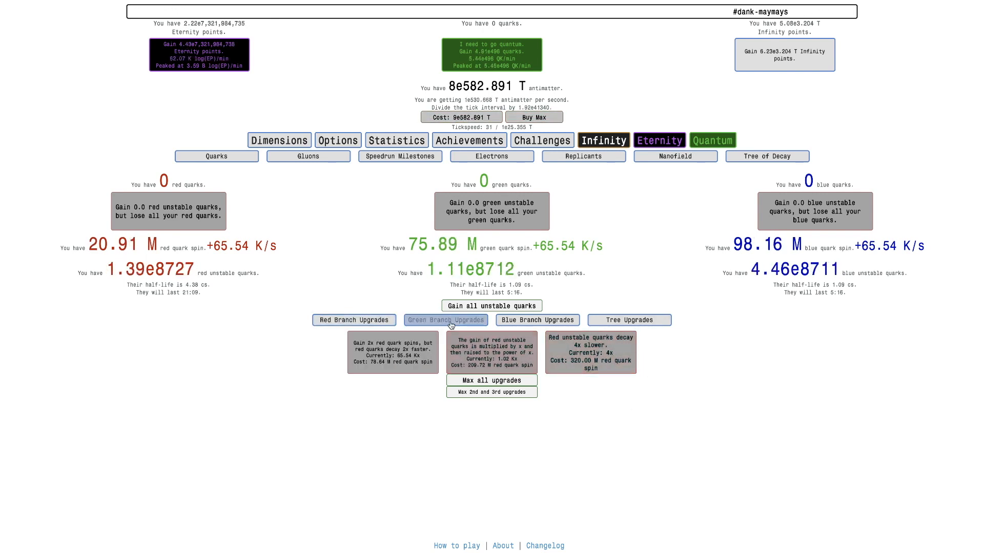
click(537, 320)
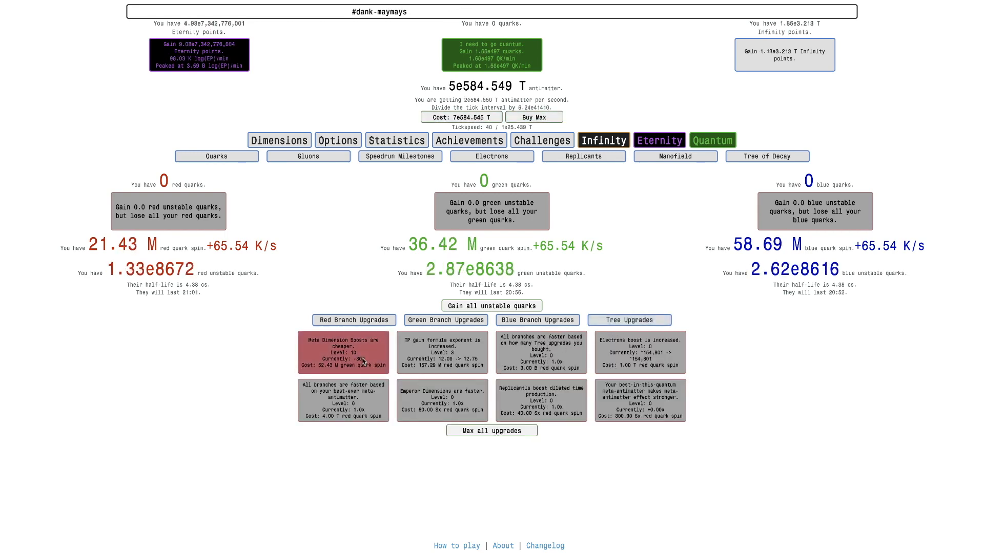
Buy quantum food with gluons on Emperor Dimensions until 48 are owned
click(659, 141)
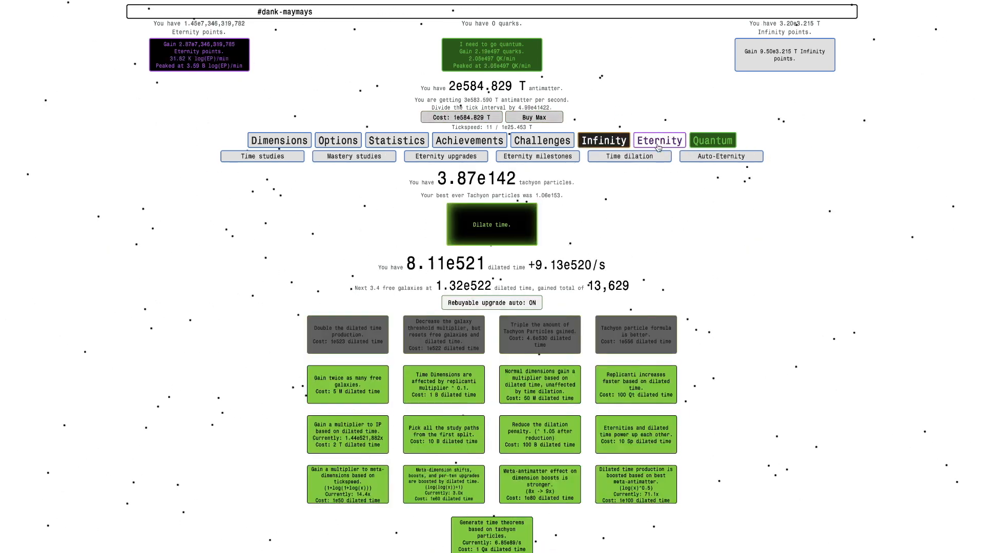
click(492, 225)
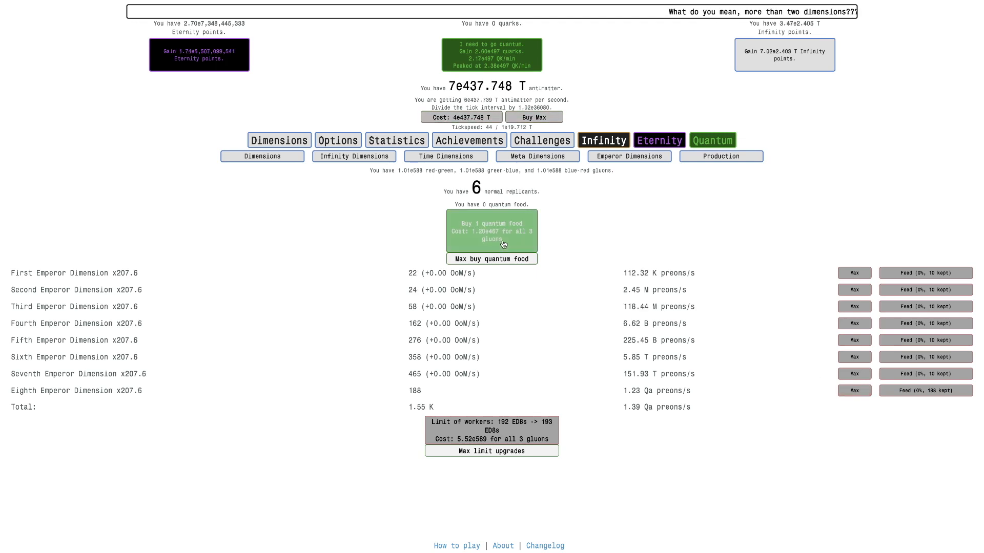
click(492, 231)
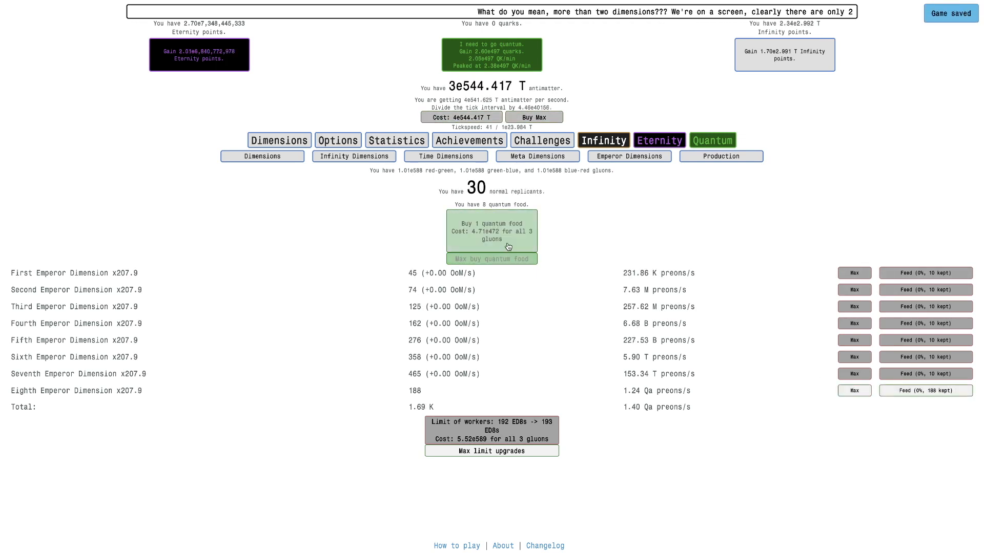
click(490, 231)
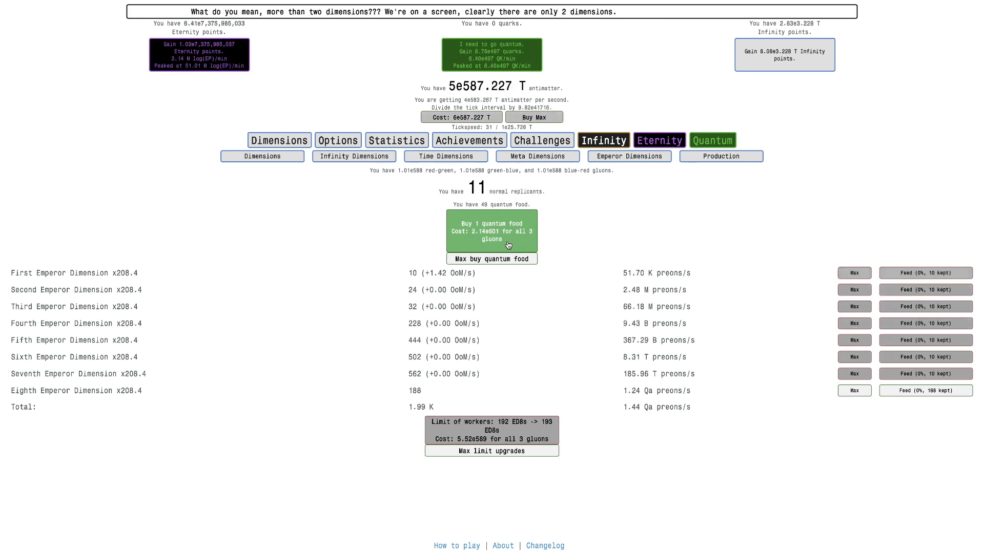
click(853, 390)
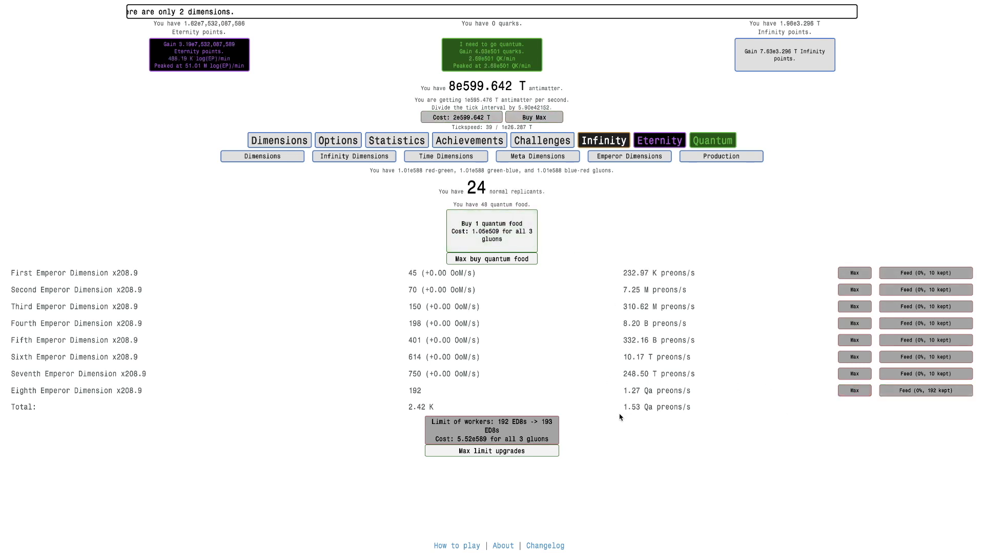
Check time dilation, then view the green branch upgrades on the Quarks page
click(713, 141)
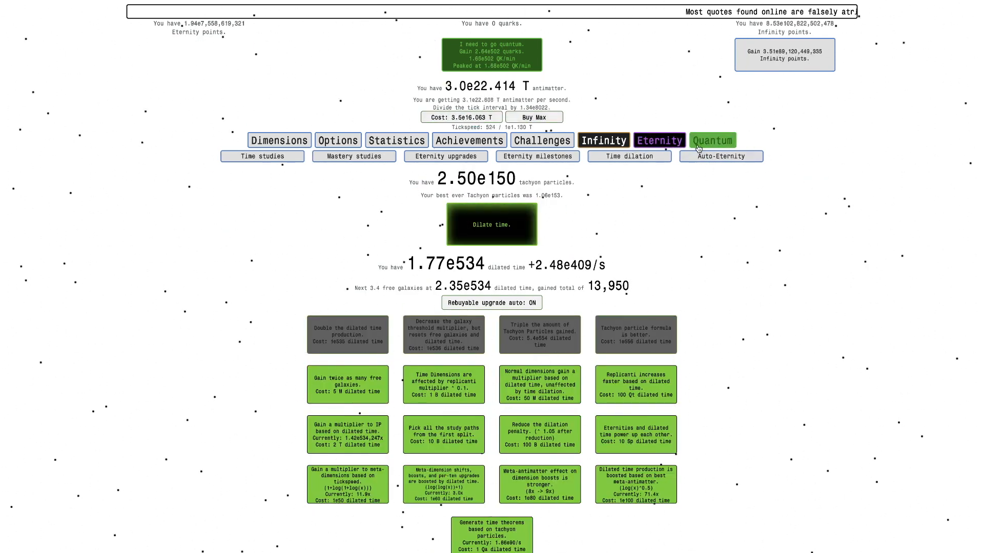
click(712, 140)
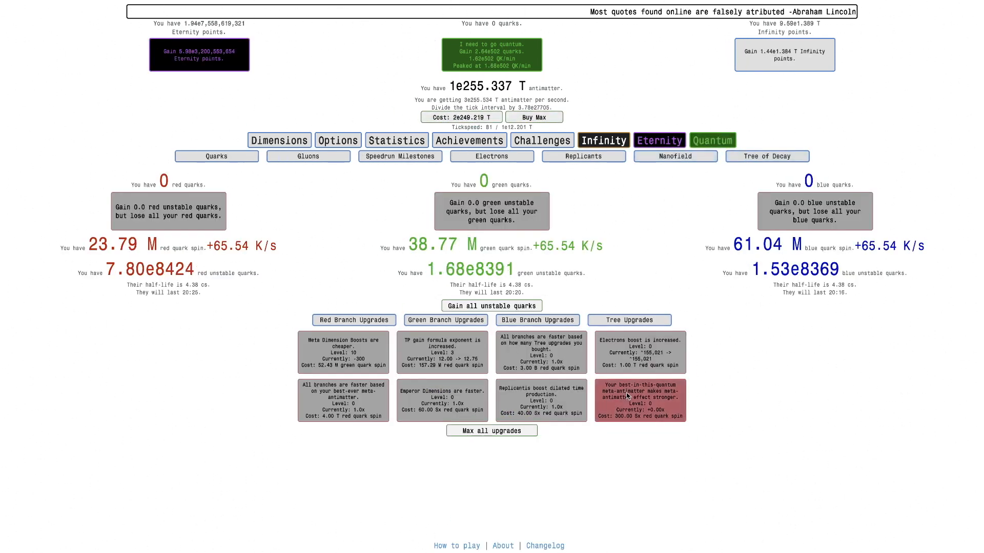
click(446, 320)
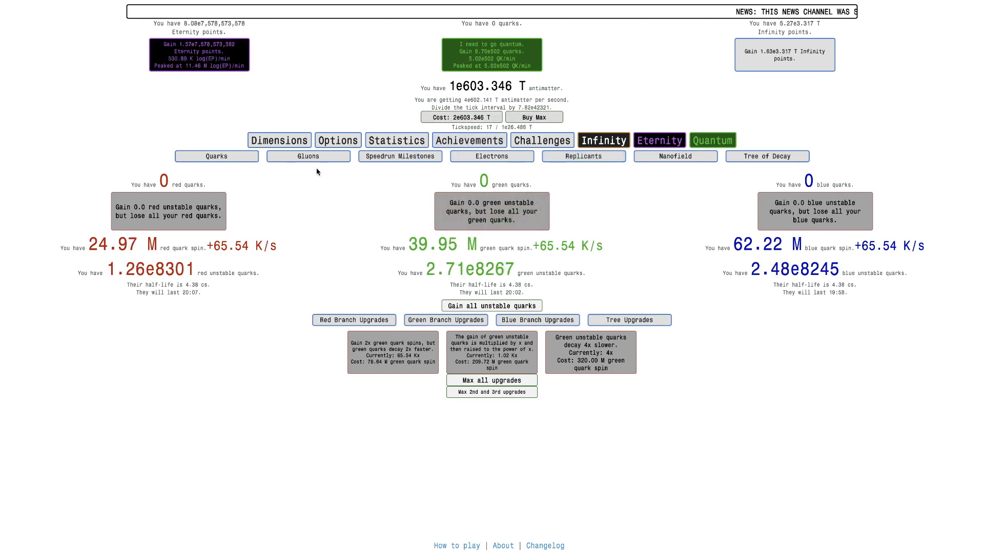
Review Meta Dimensions and Electrons, then return to Quarks with green spin at 41.26 M
click(279, 140)
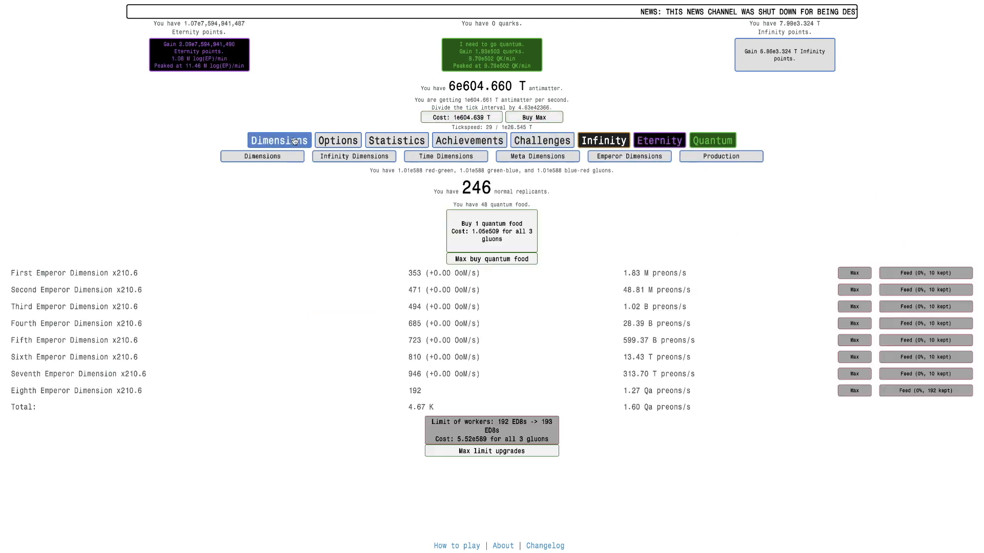
click(536, 156)
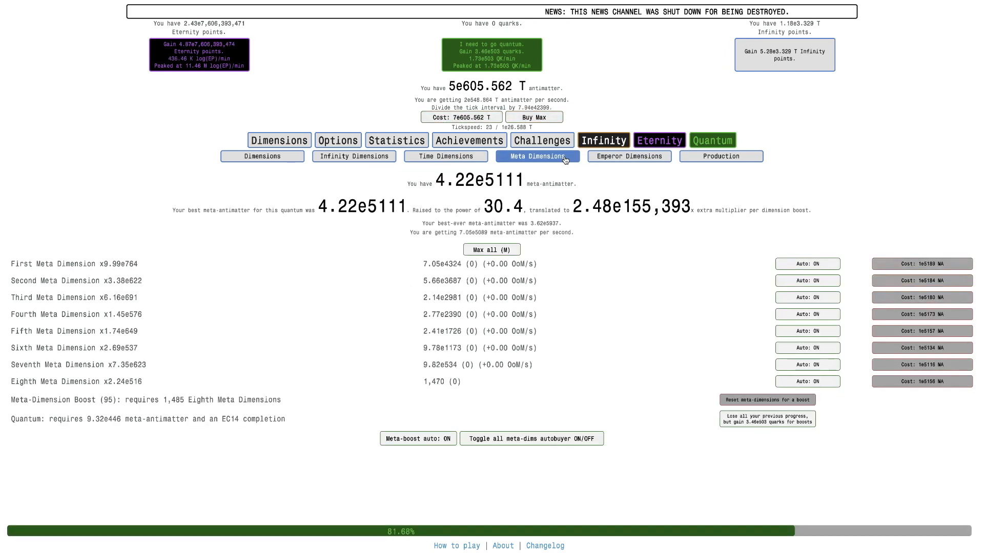
click(354, 155)
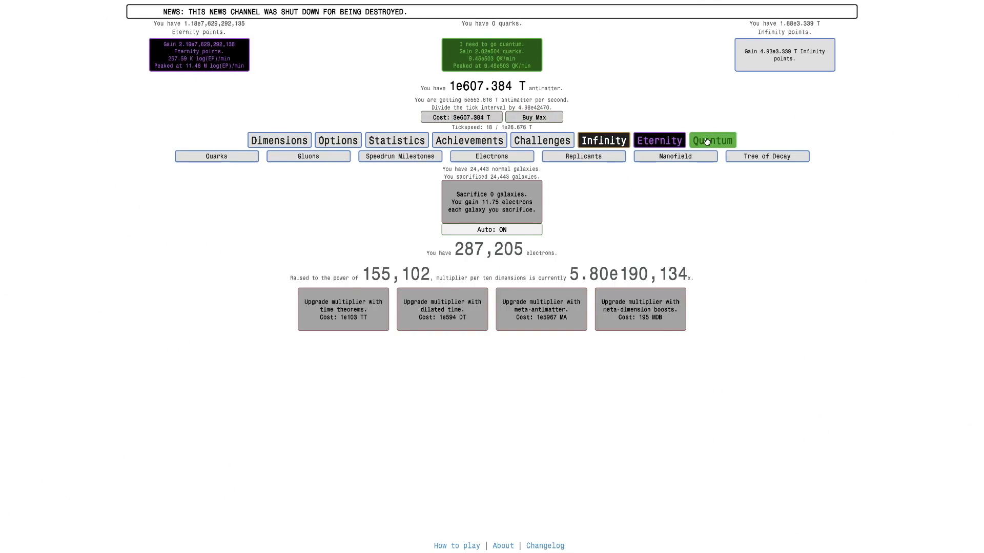
click(712, 140)
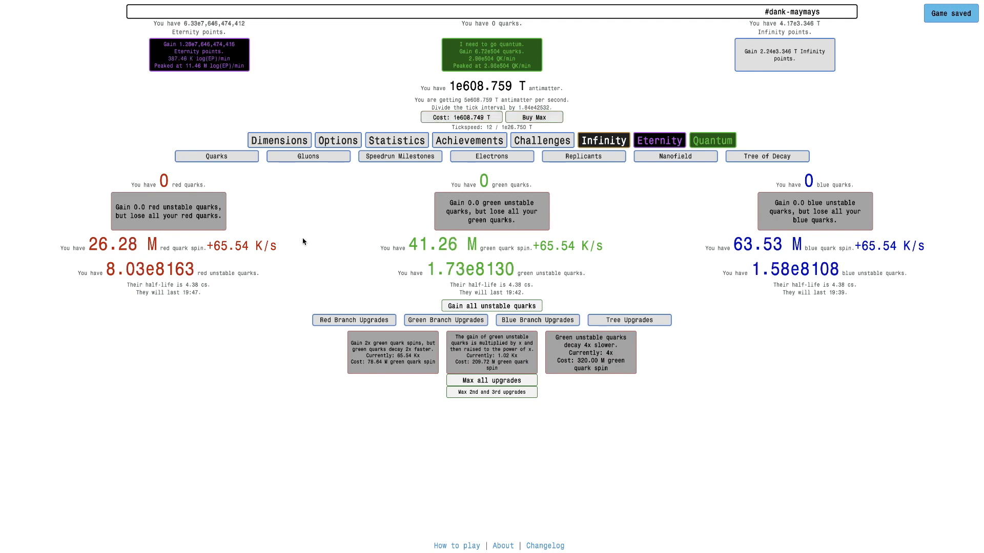
Run and end a time dilation, lifting tachyon particles to 1.15e155, then return to dimensions
click(279, 140)
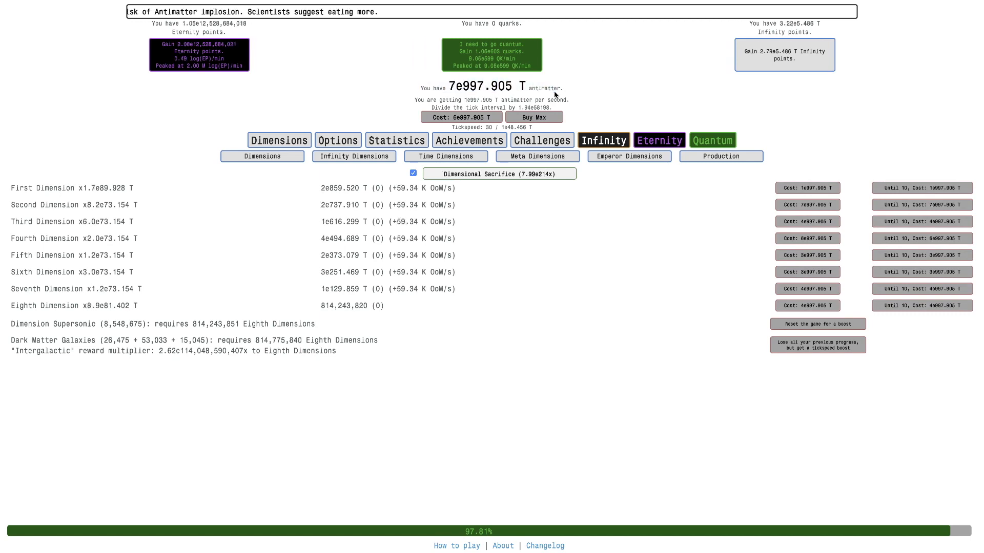
click(712, 140)
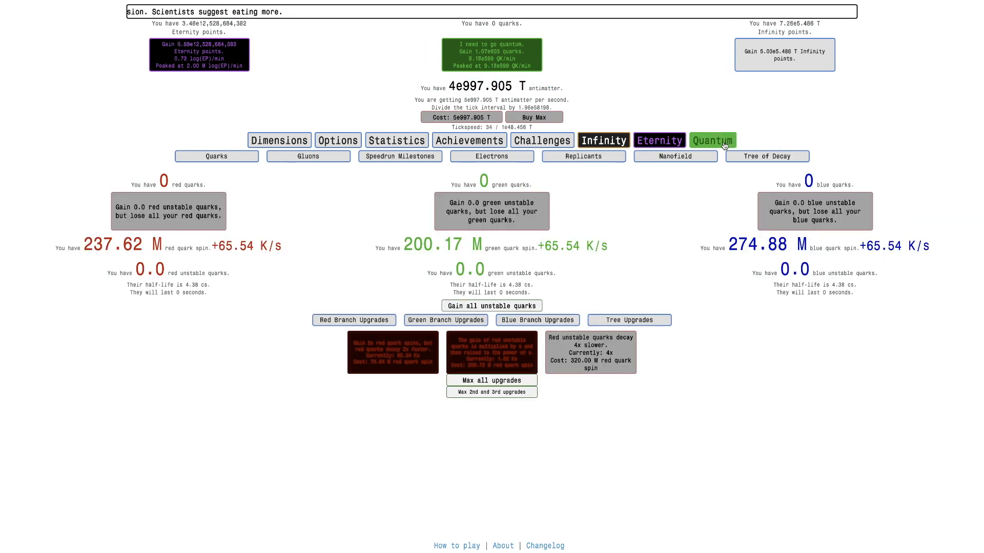
click(674, 156)
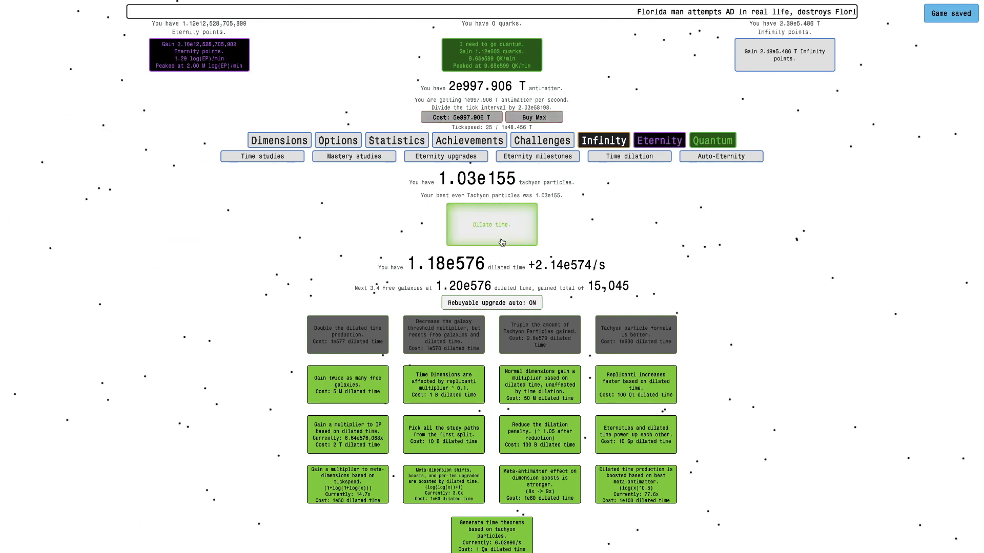
click(491, 225)
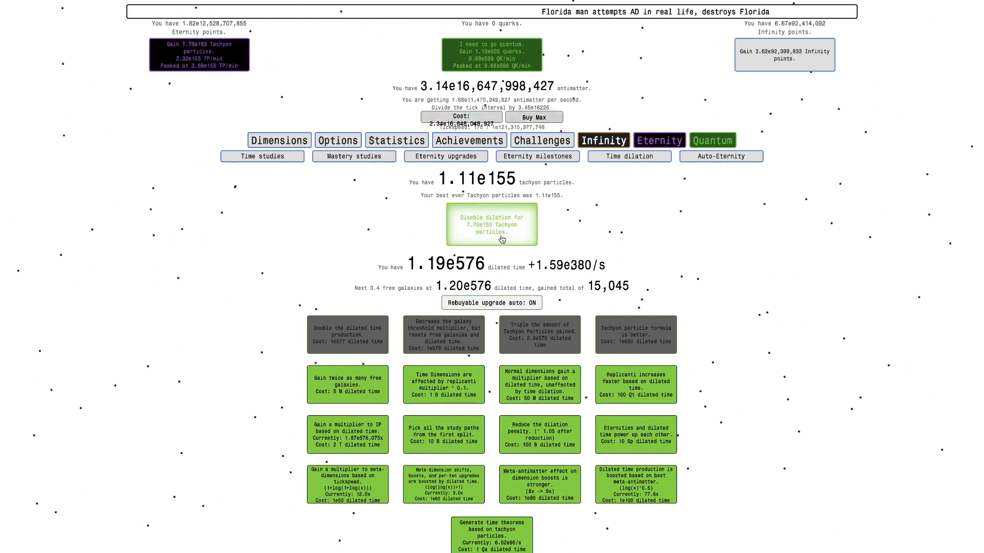
click(491, 225)
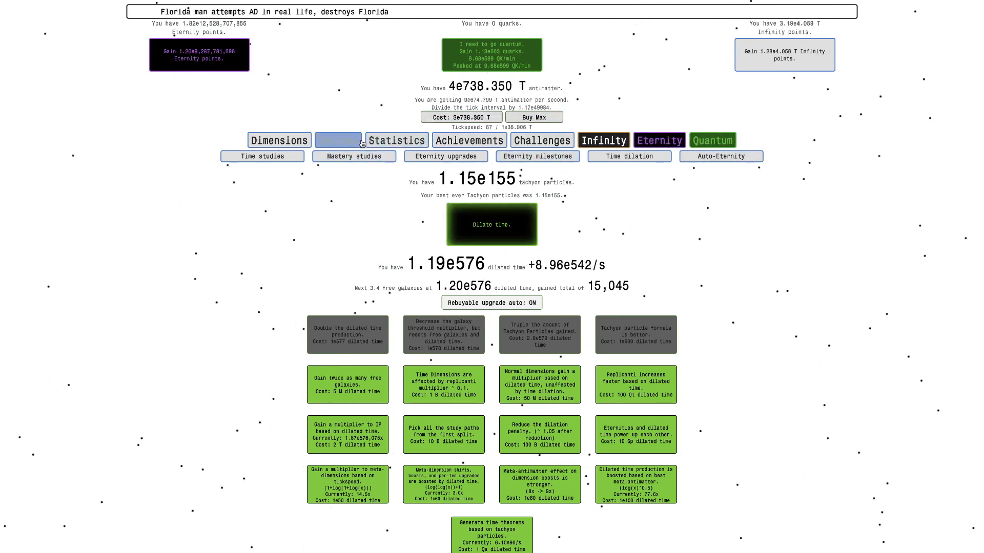
click(491, 156)
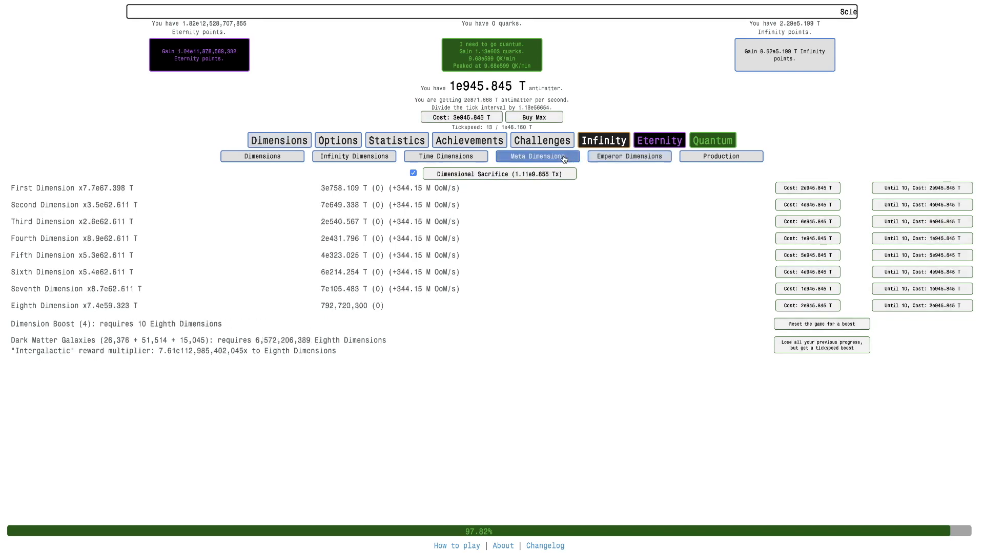
Check the Electrons page's meta-antimatter multiplier upgrade, then eternity for eternity points
click(712, 140)
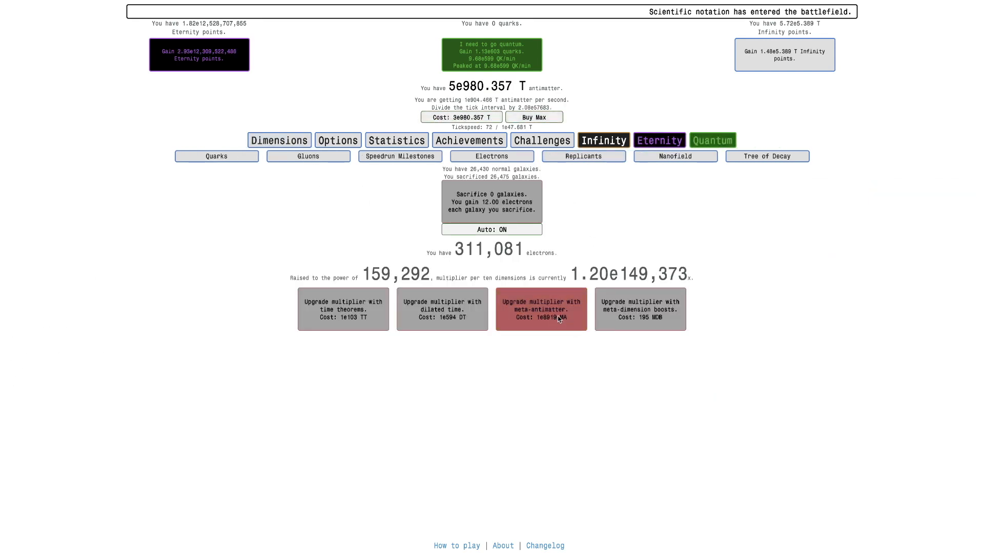
click(540, 309)
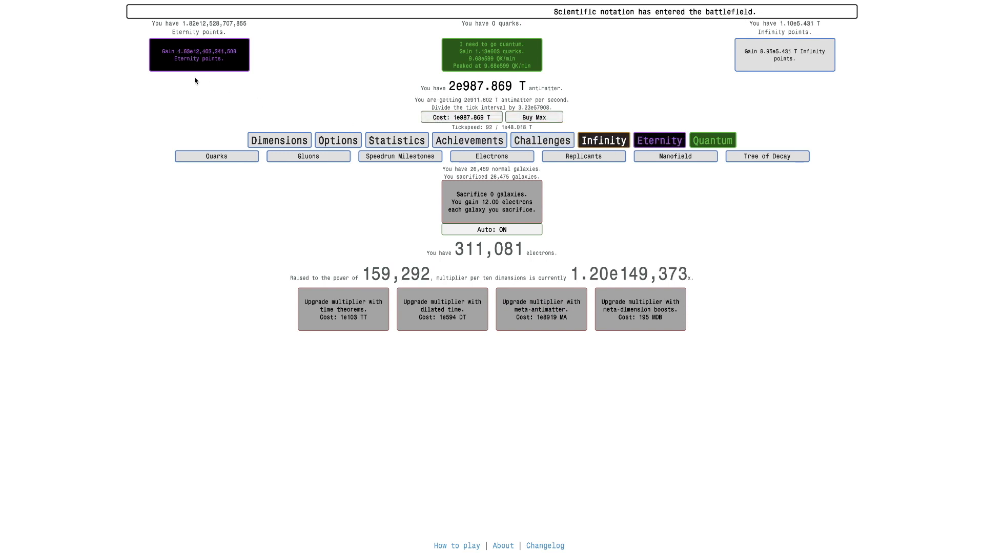
click(198, 55)
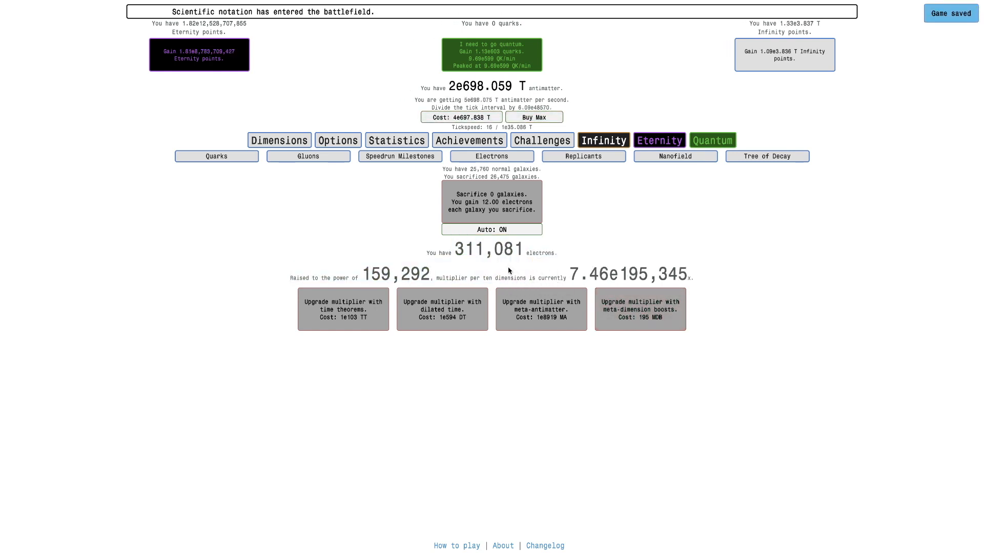
Retry the meta-antimatter multiplier upgrade, then view dilated time at 1.27e576
click(541, 309)
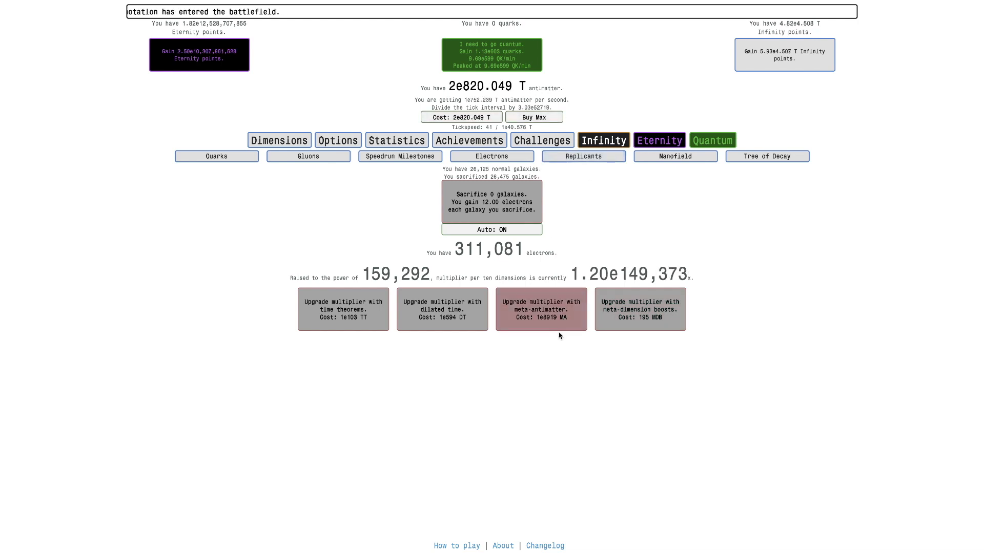
click(541, 309)
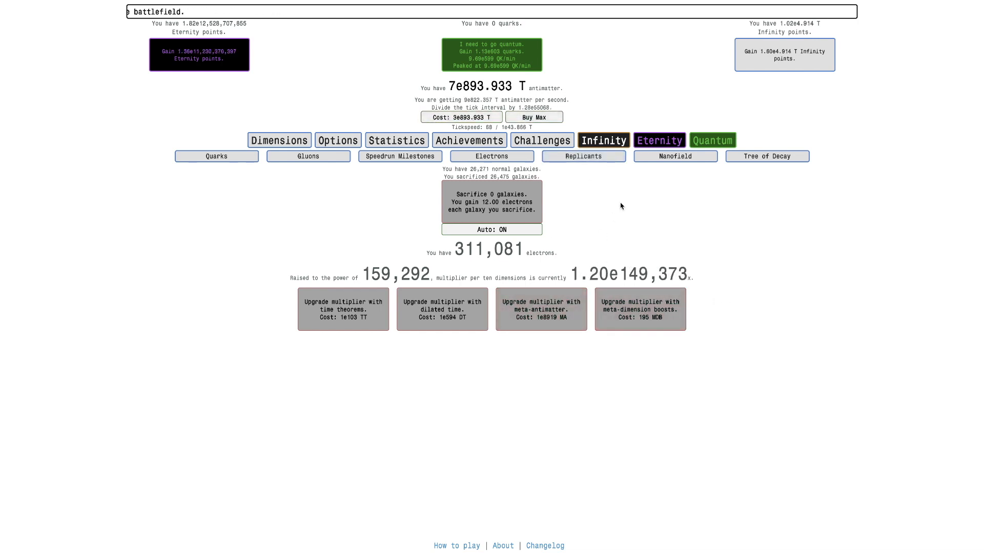
click(659, 141)
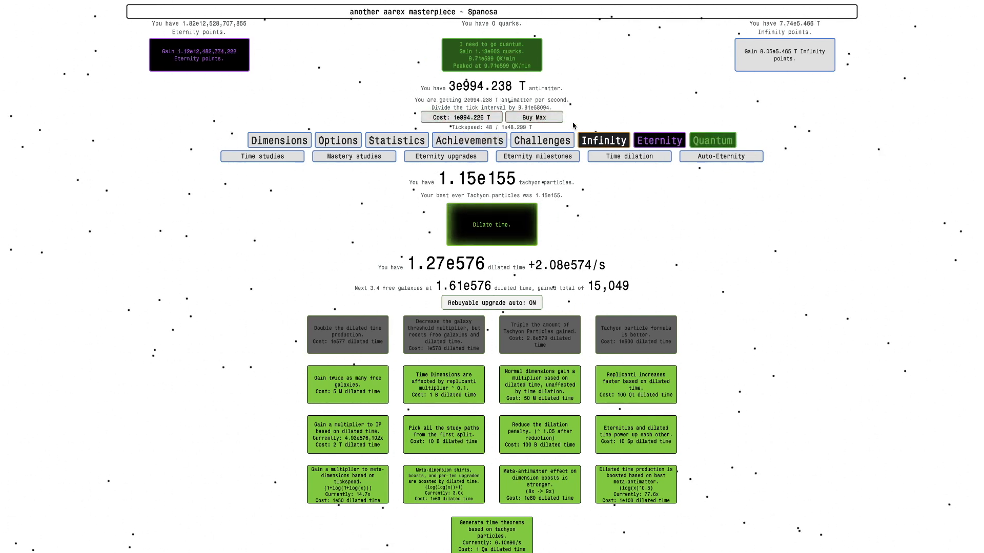
mouse_move(337, 141)
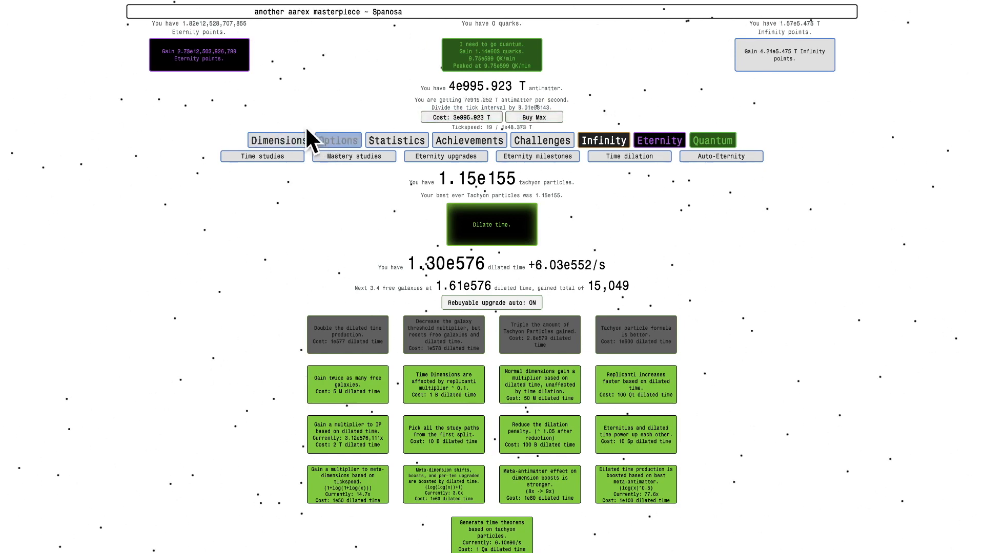
View the Statistics page listing 837 quantums, 5 dilation runs and 3e998.580 total antimatter
click(279, 141)
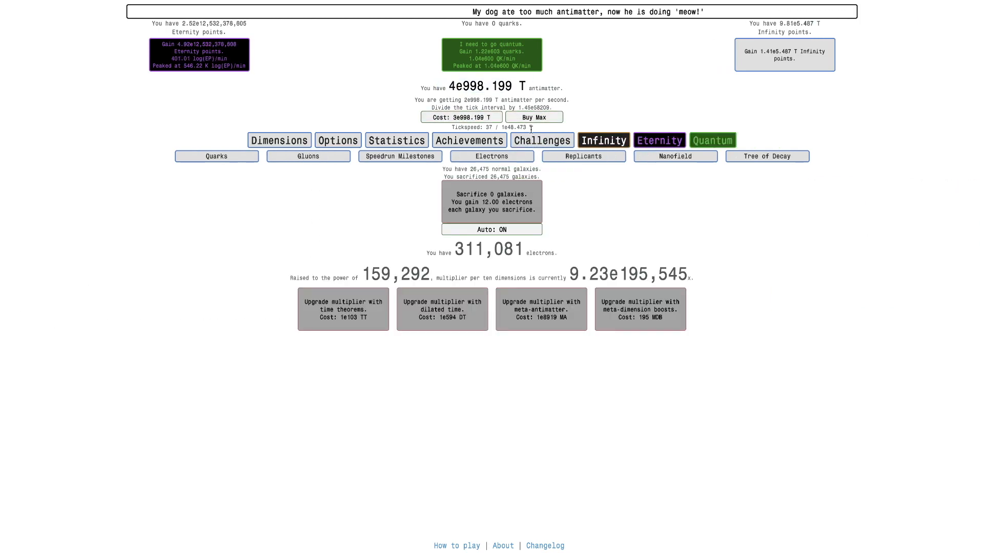
click(532, 117)
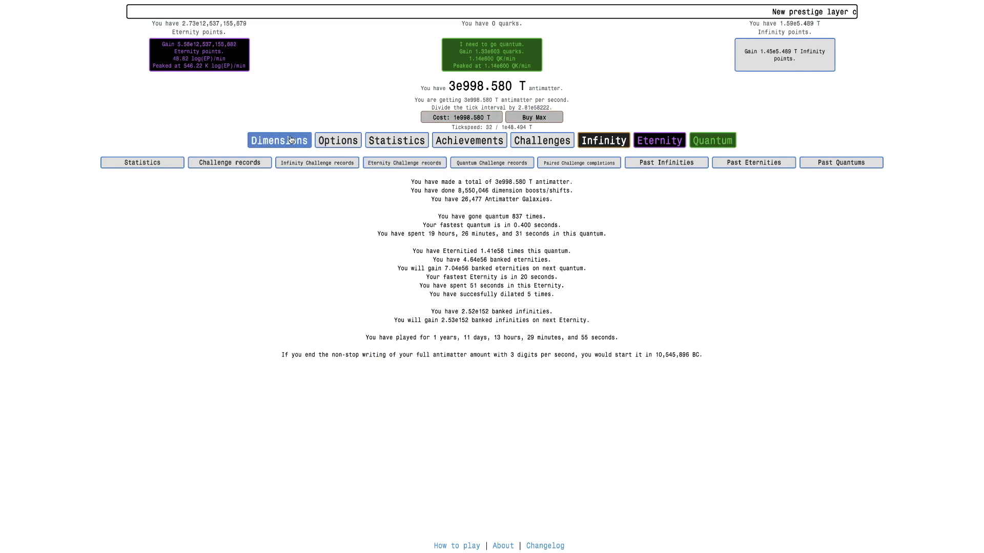
Visit the Tree of Decay and try buying the branch speed and TP gain formula upgrades
click(279, 141)
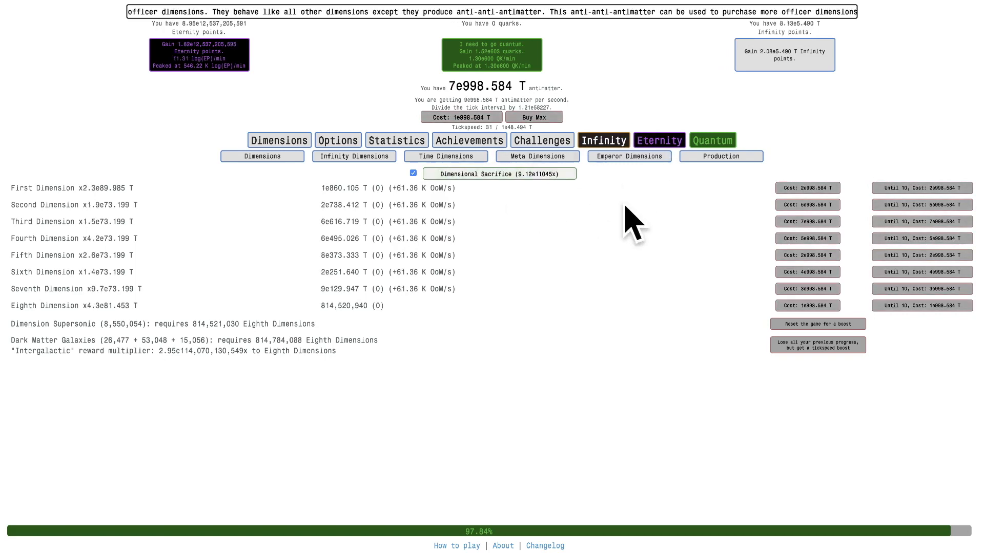
click(767, 156)
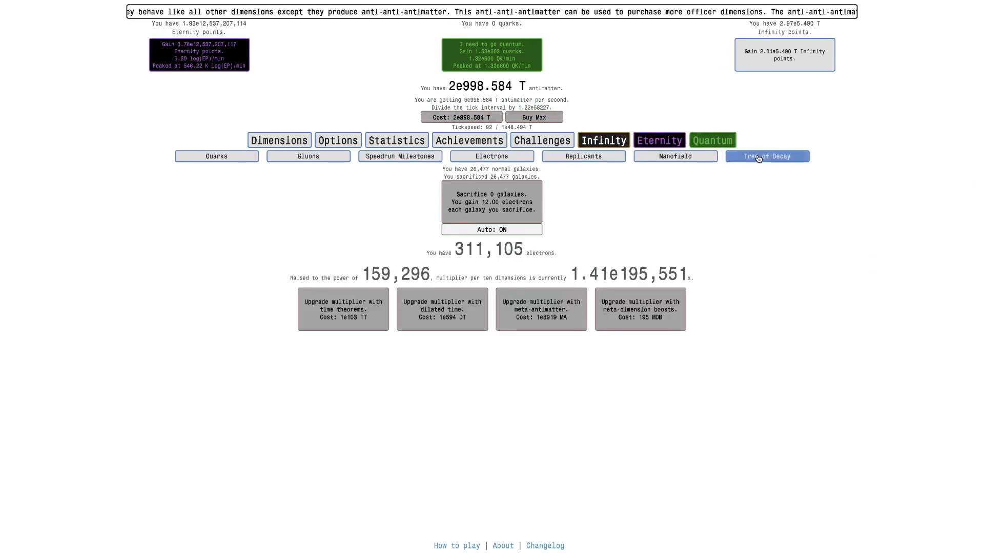
click(766, 156)
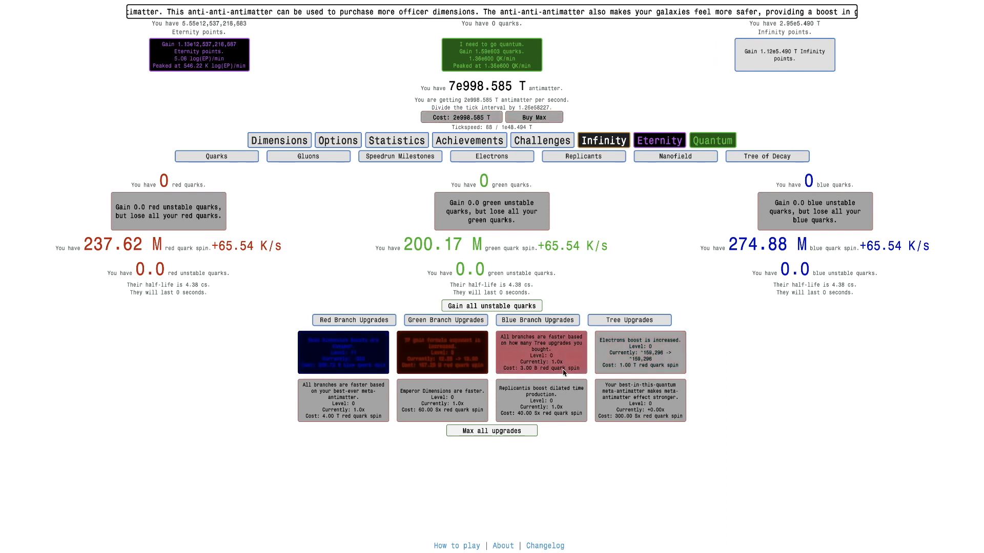
click(443, 351)
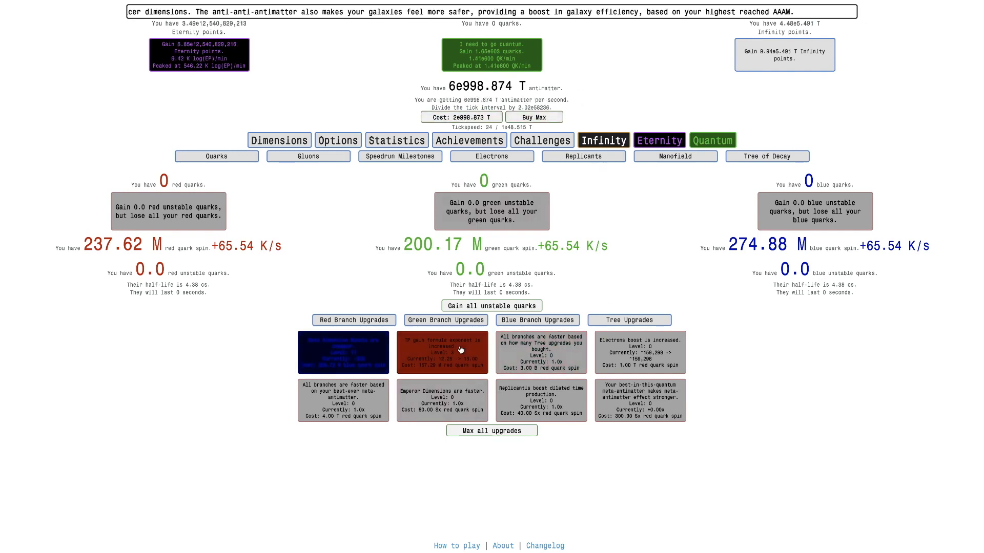
click(279, 140)
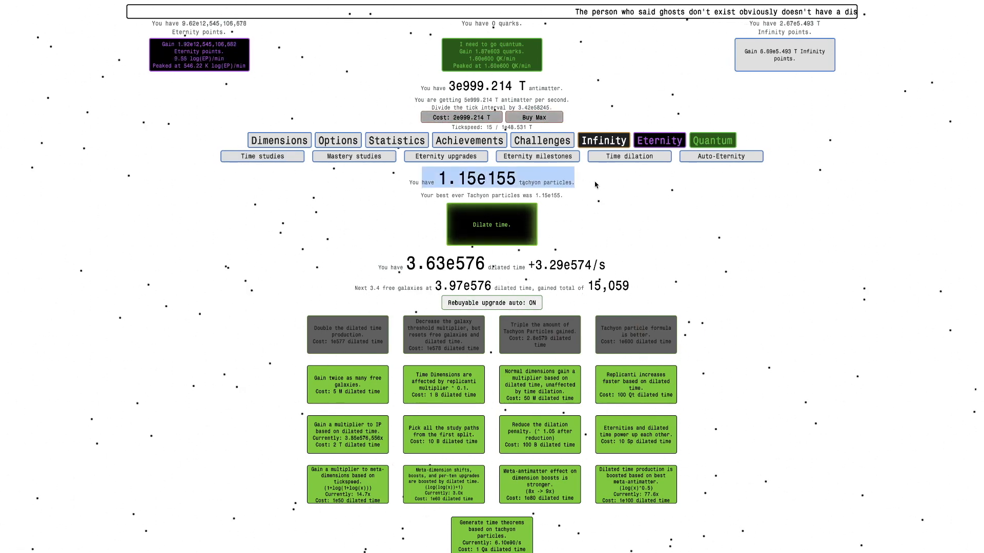
Try the Tree of Decay branch speed upgrade again with antimatter at 2e999.258
click(279, 140)
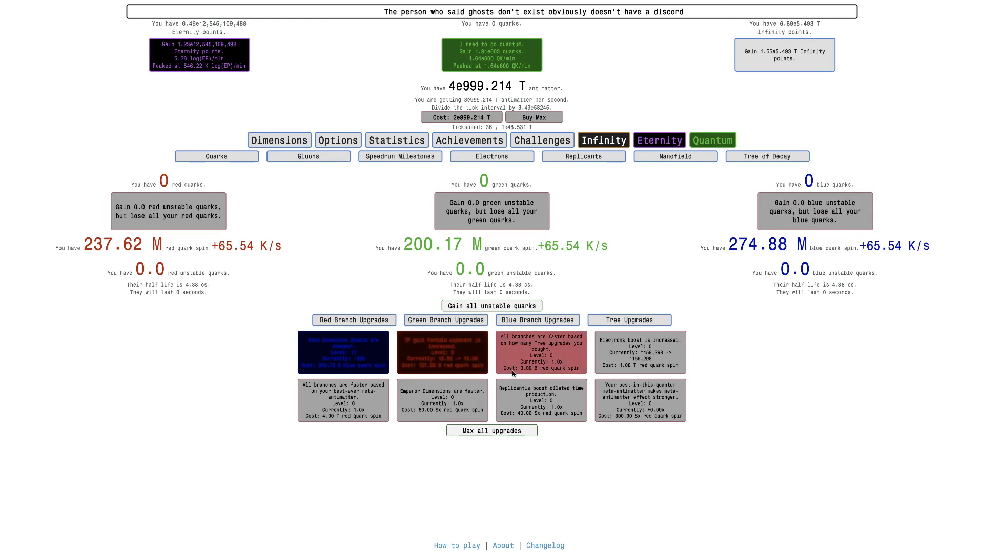
click(443, 352)
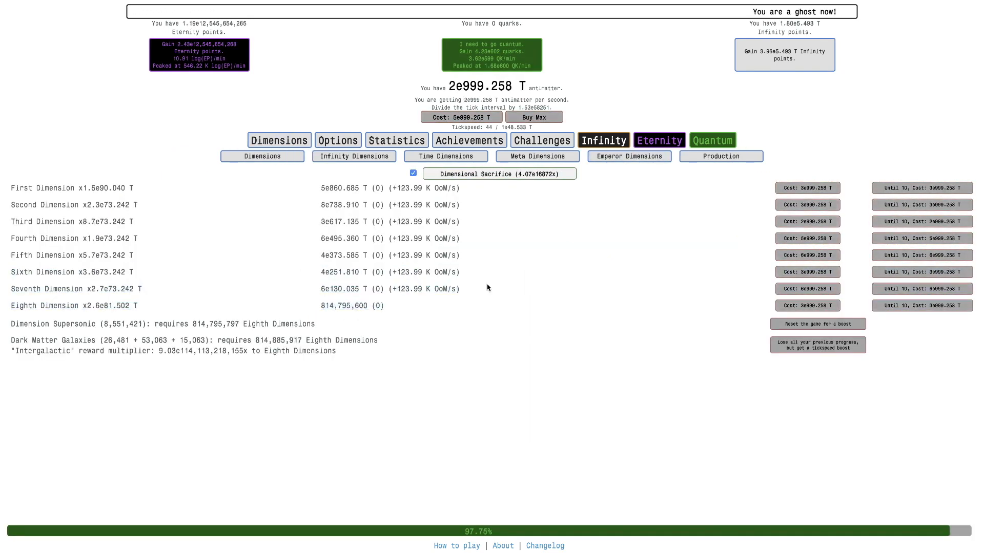
Run and end another dilation, lifting tachyon particles to 9.32e156, then return to dimensions
click(659, 141)
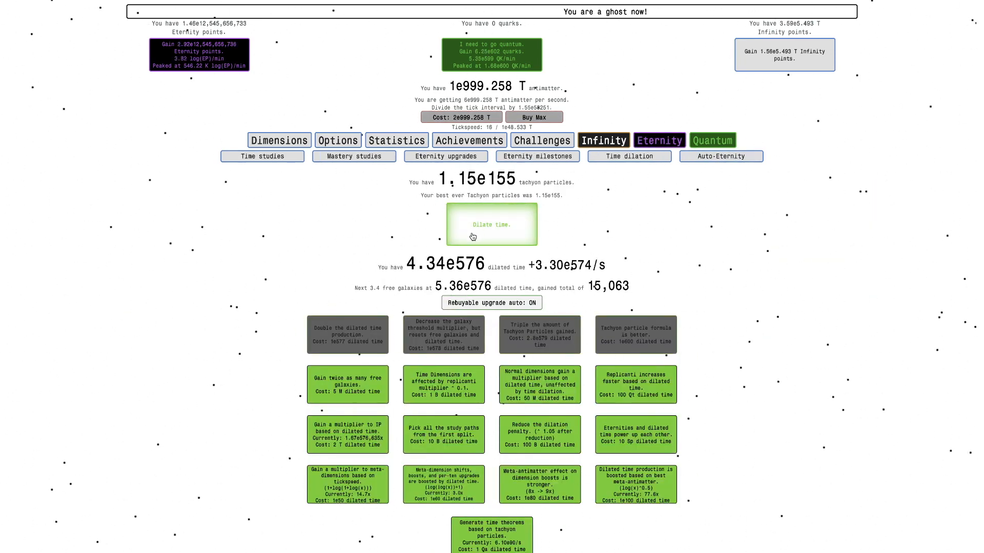
click(491, 224)
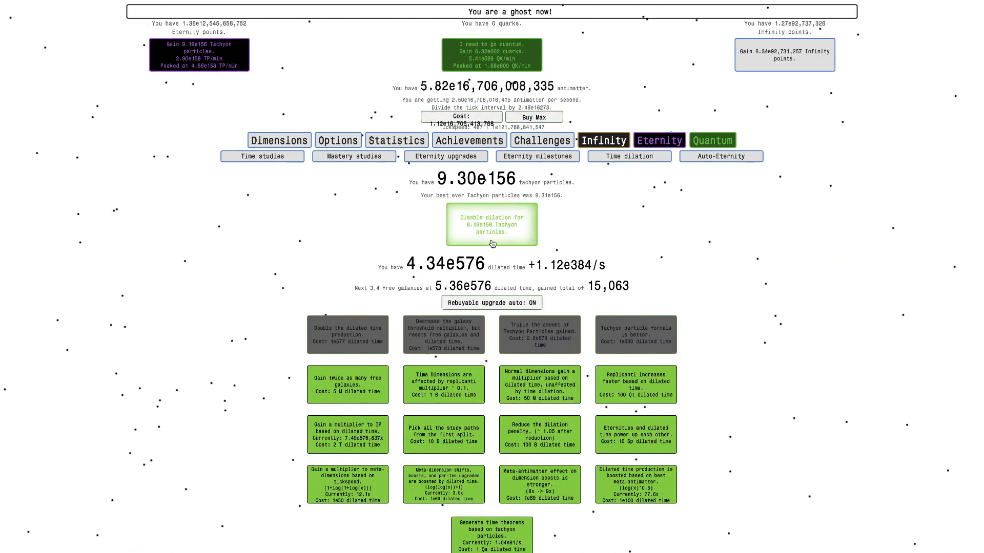
click(491, 224)
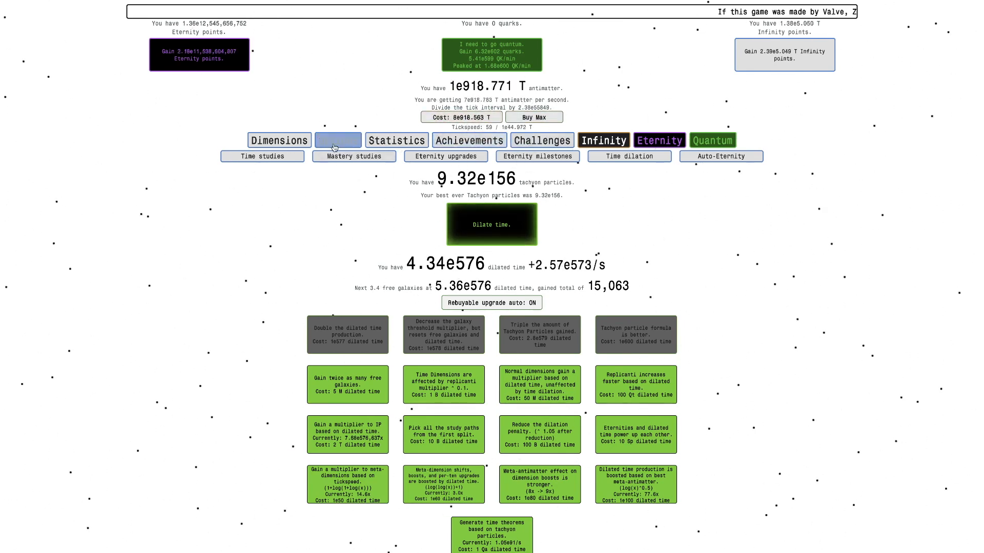
click(338, 141)
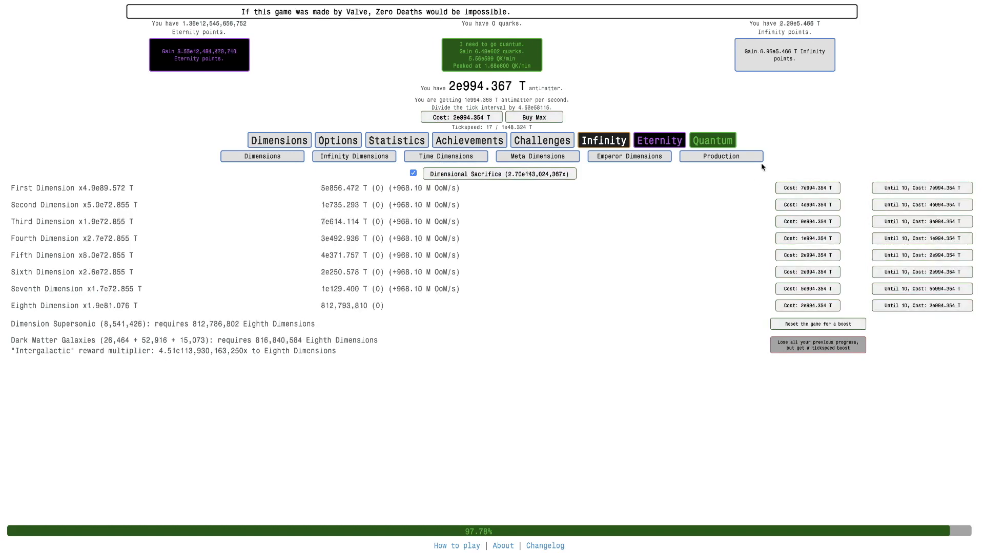
click(461, 117)
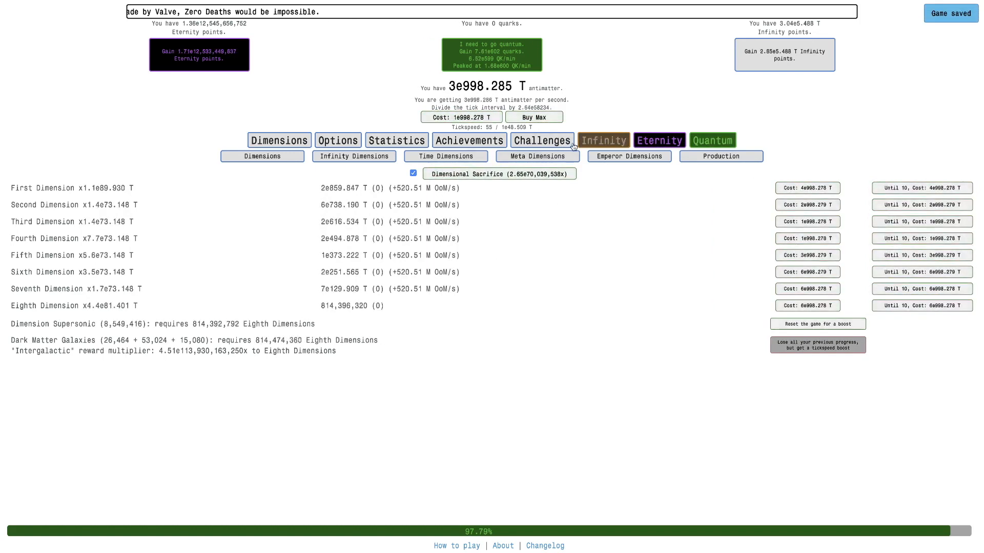
Spend quark spin on Tree of Decay red and green branch upgrades before going quantum
click(602, 140)
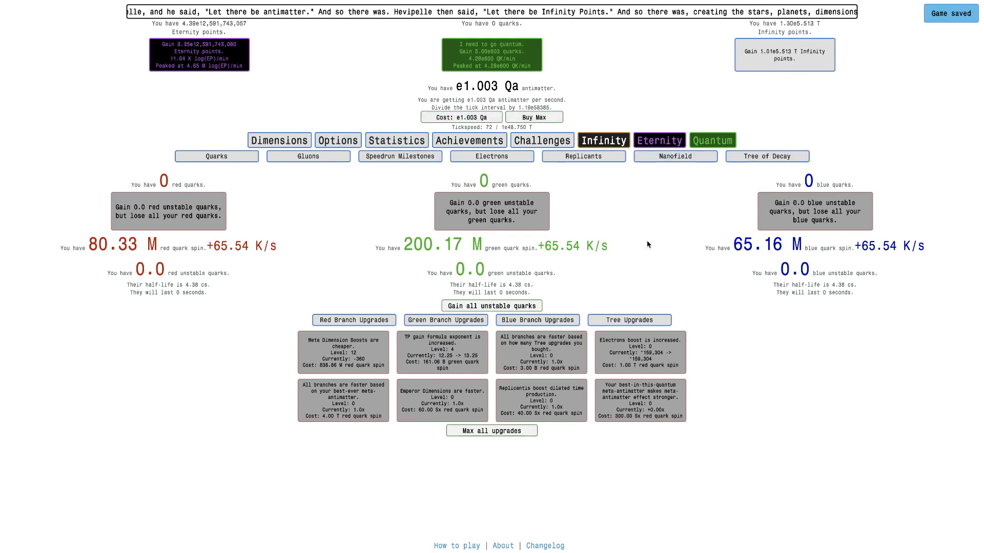
click(444, 320)
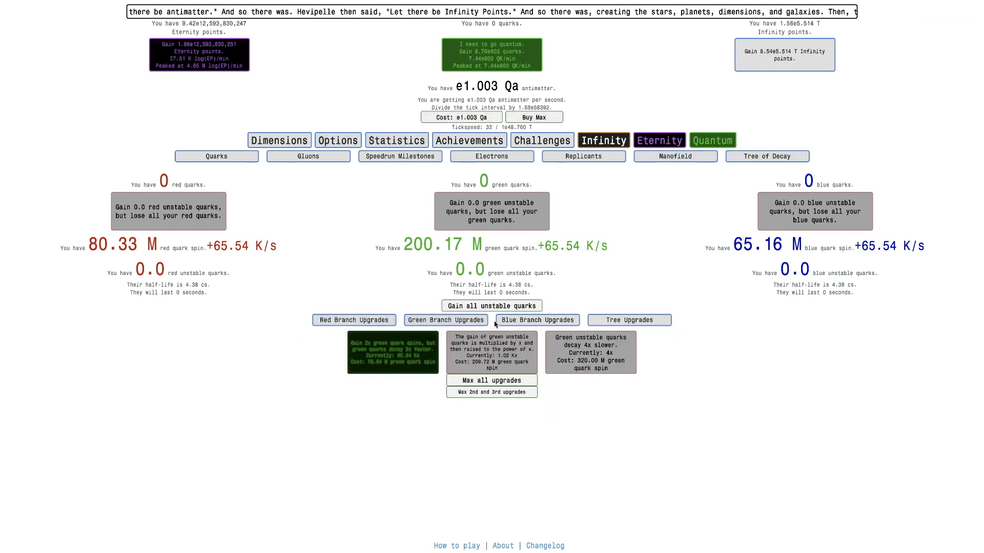
click(445, 319)
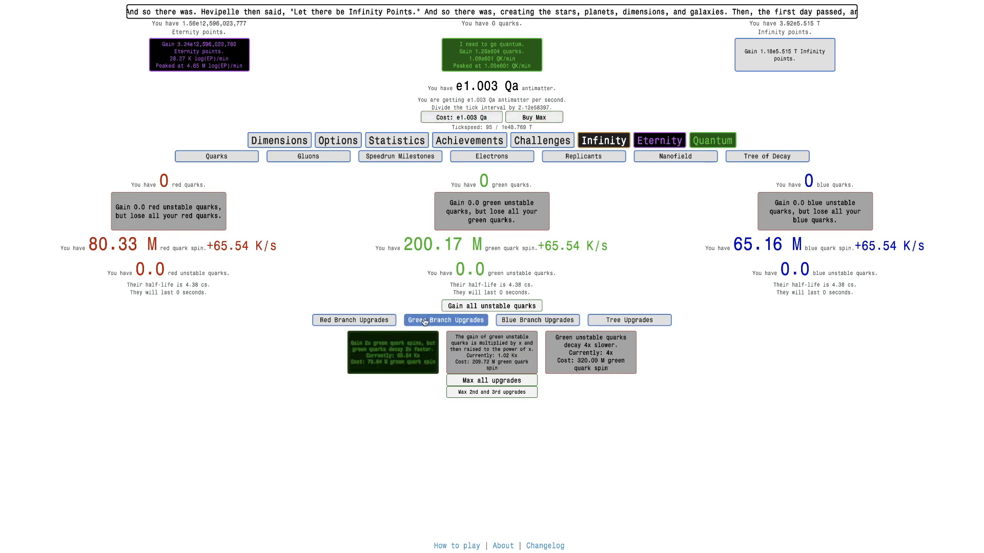
click(353, 319)
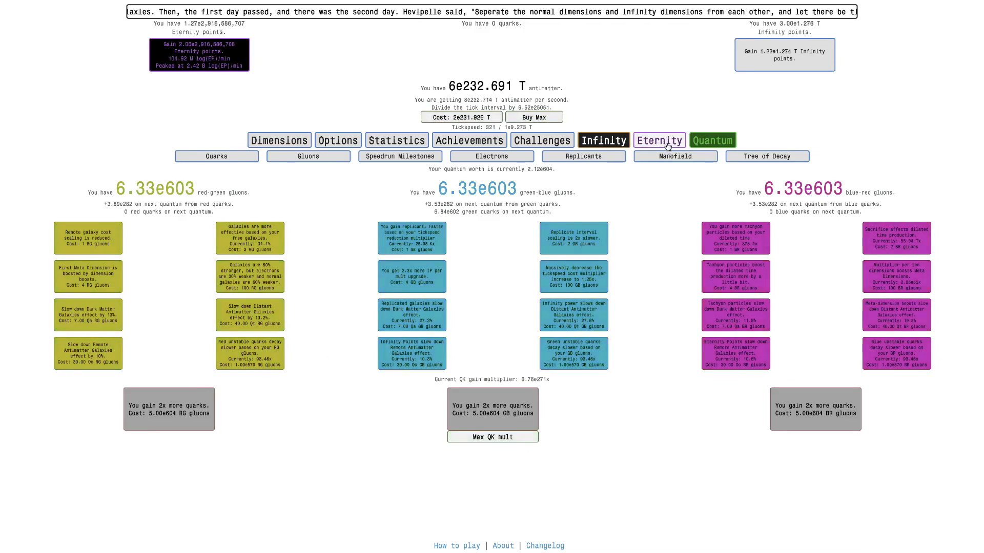
End the dilation run and convert red and blue quarks into unstable quarks
click(658, 141)
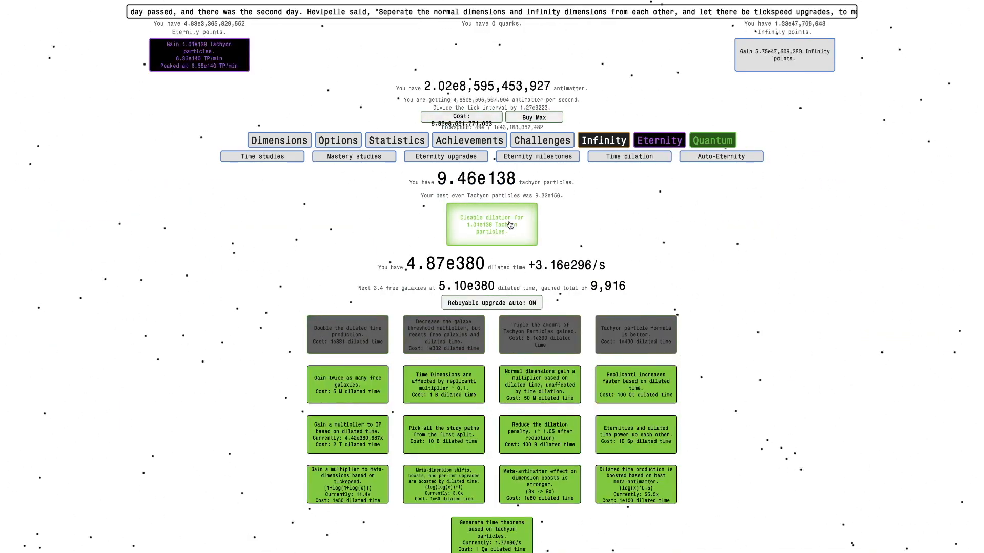
click(712, 141)
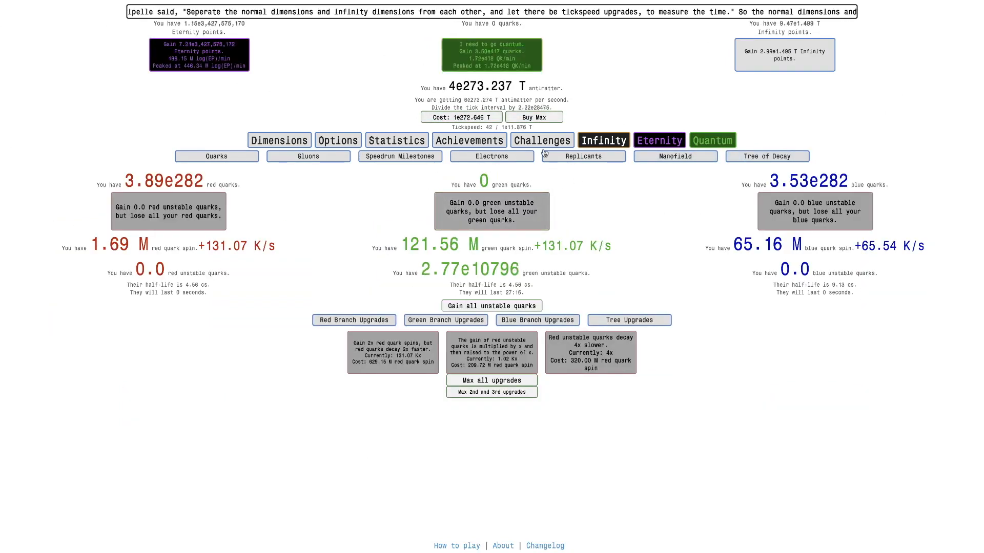
click(675, 156)
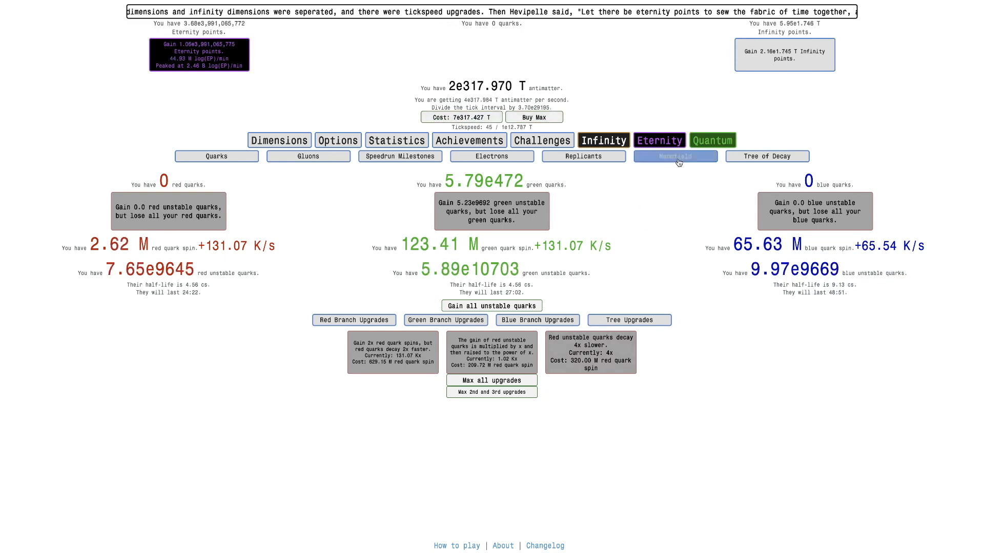
click(628, 156)
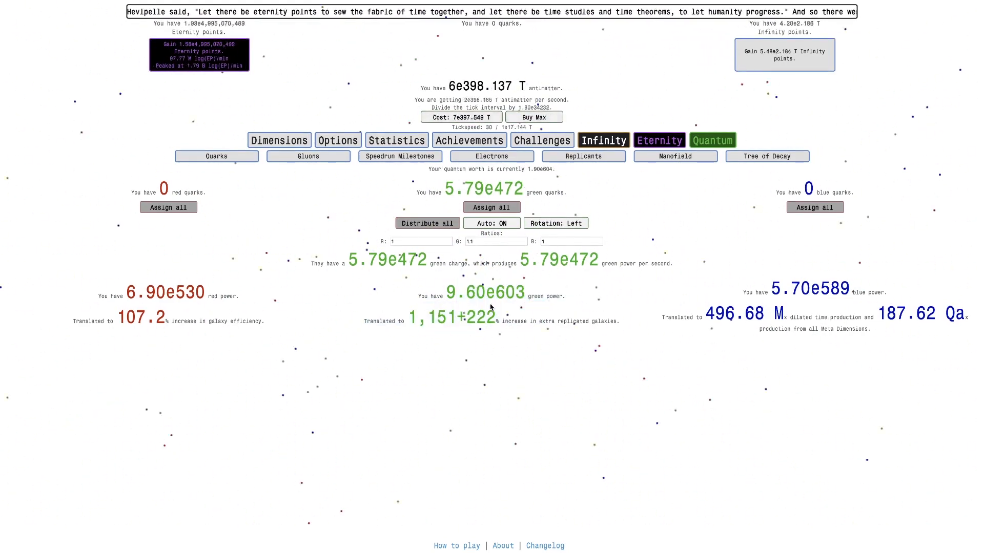
Review the Tree of Decay's blue branch upgrades and bring up the mastery studies tree
click(582, 156)
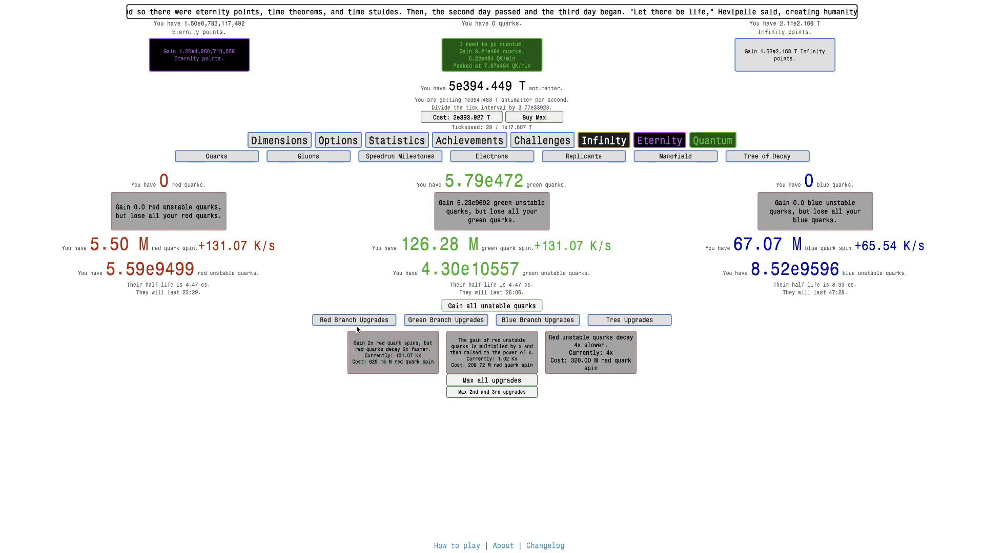
click(536, 319)
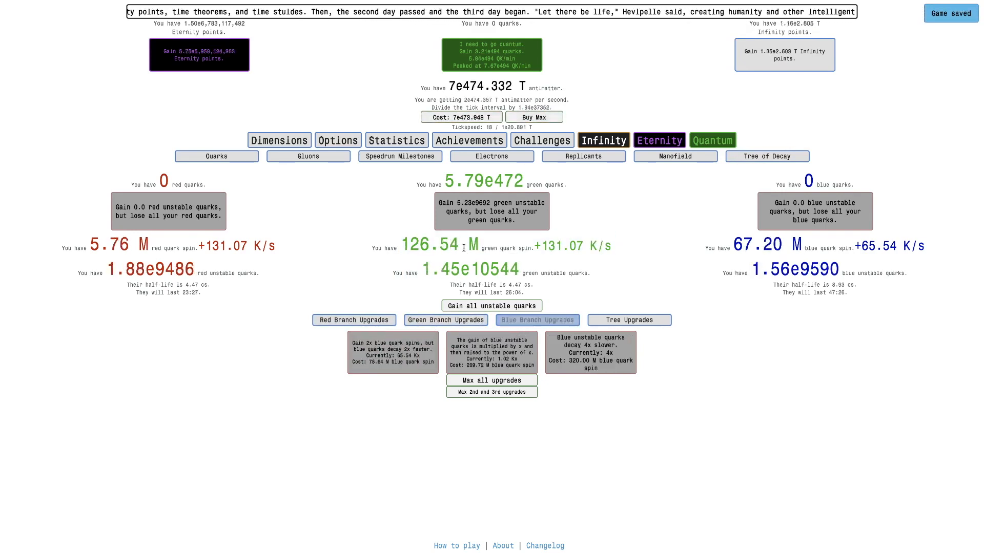
click(659, 141)
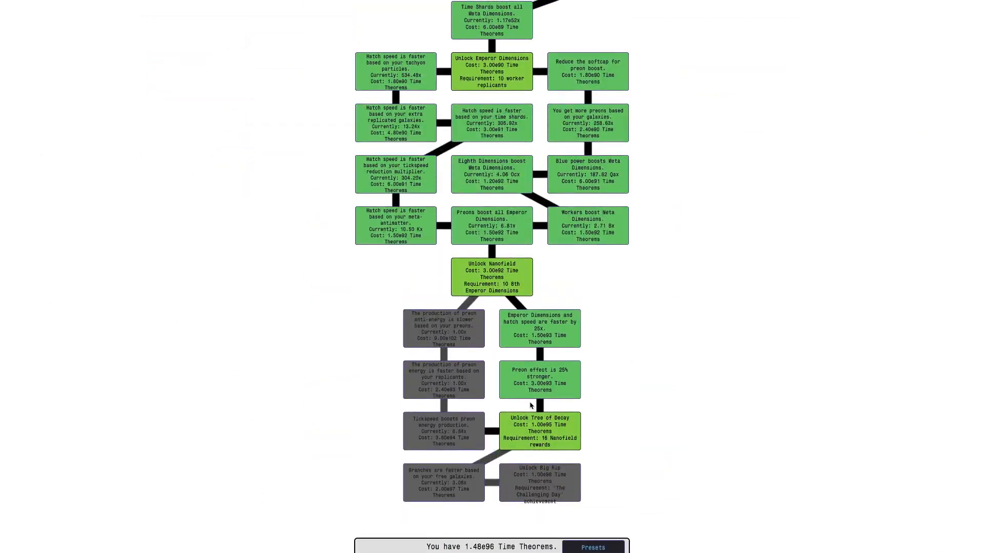
Start a new dilated eternity run from the time dilation page
click(659, 140)
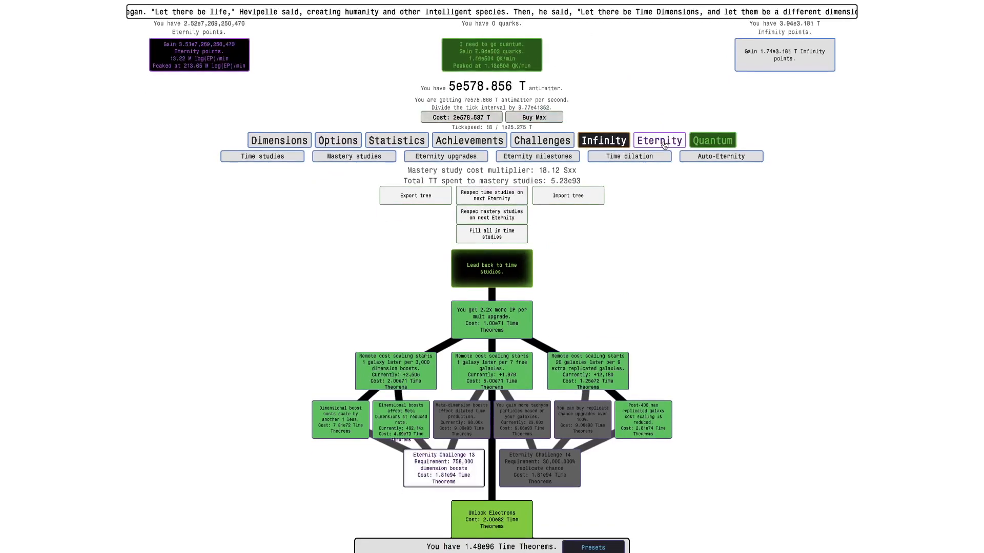
click(659, 139)
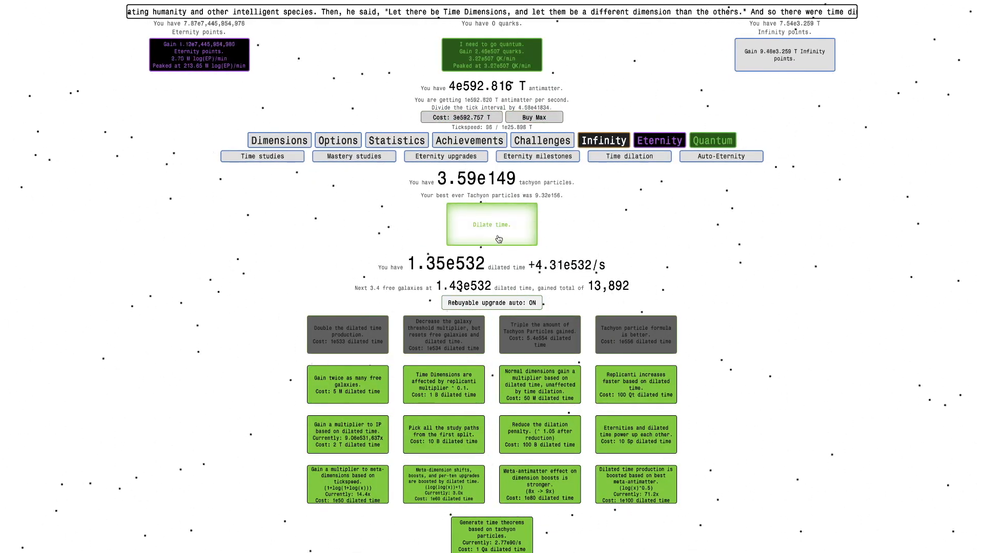
click(721, 156)
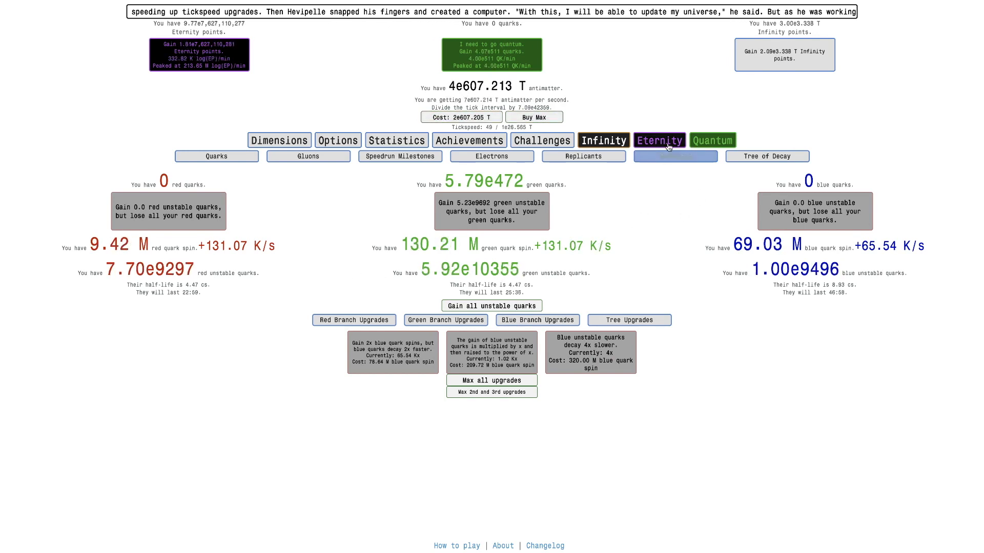
End the dilated run and return to the Tree of Decay's green branch upgrades
click(659, 141)
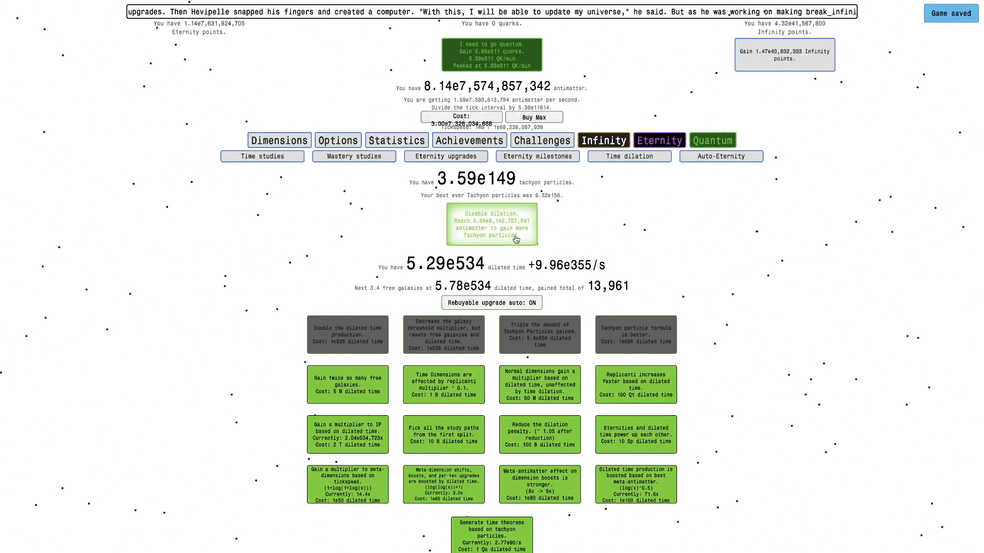
click(491, 225)
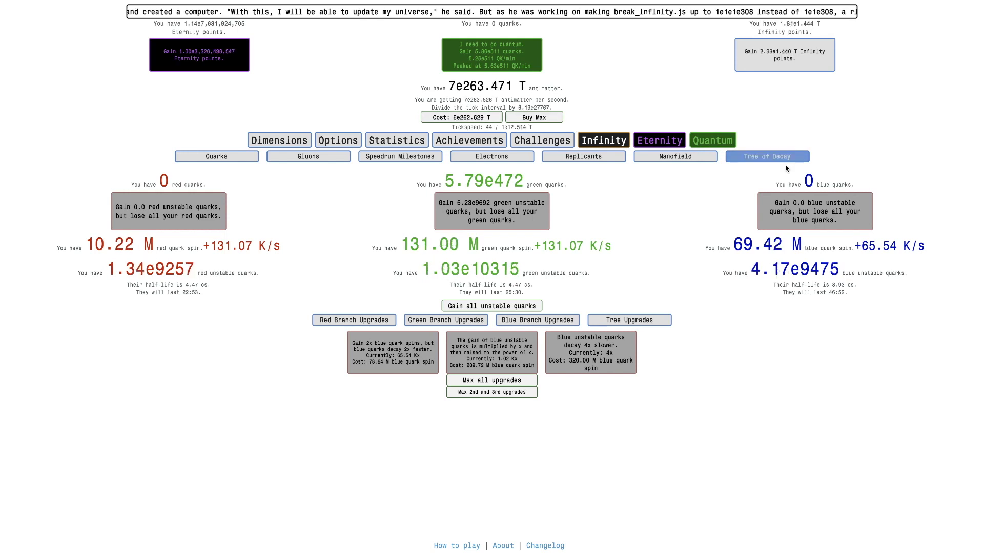
click(446, 320)
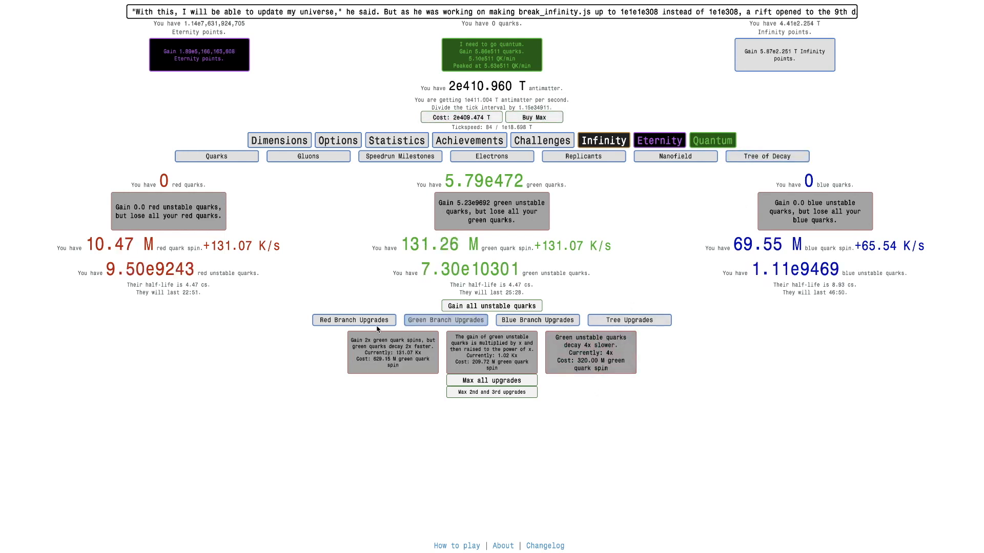
Buy the red branch upgrade slowing red unstable quark decay, then check tree upgrades
click(353, 319)
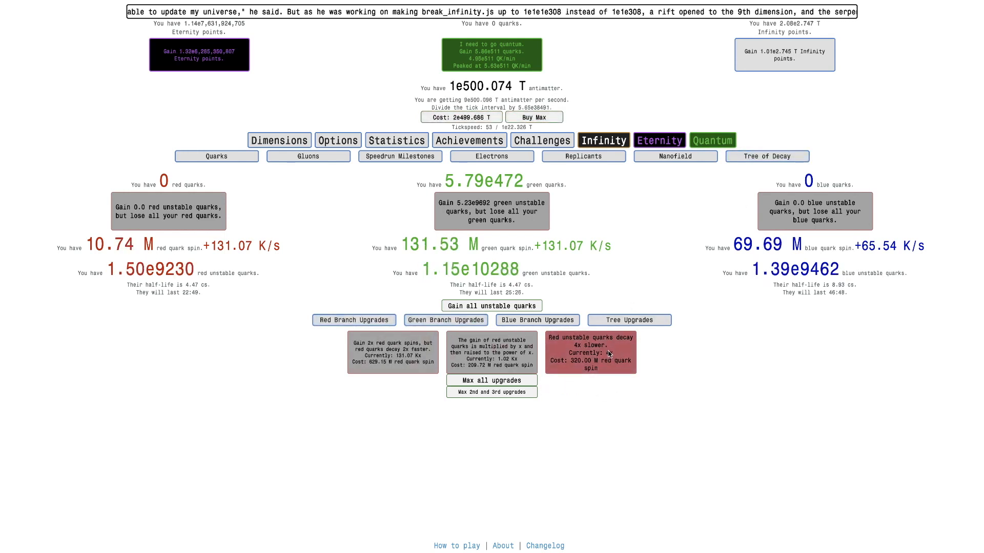
click(659, 141)
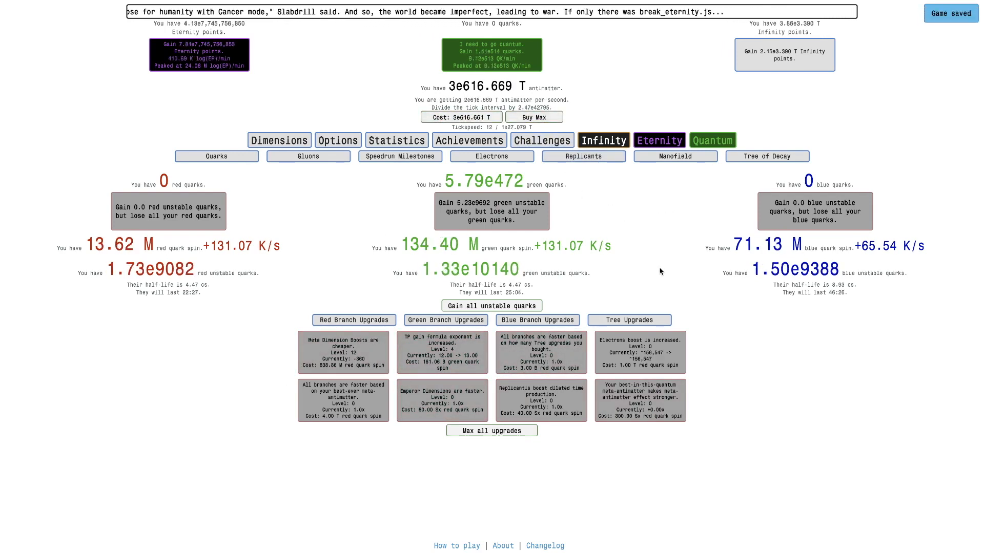
click(279, 140)
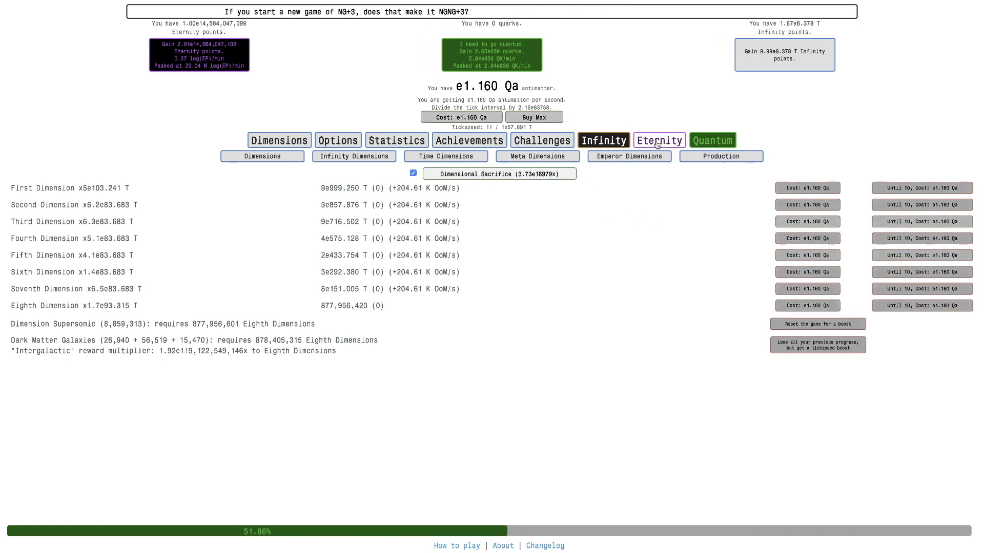
End the dilated run, leaving about 3 B spin per quark colour on the Tree of Decay
click(659, 141)
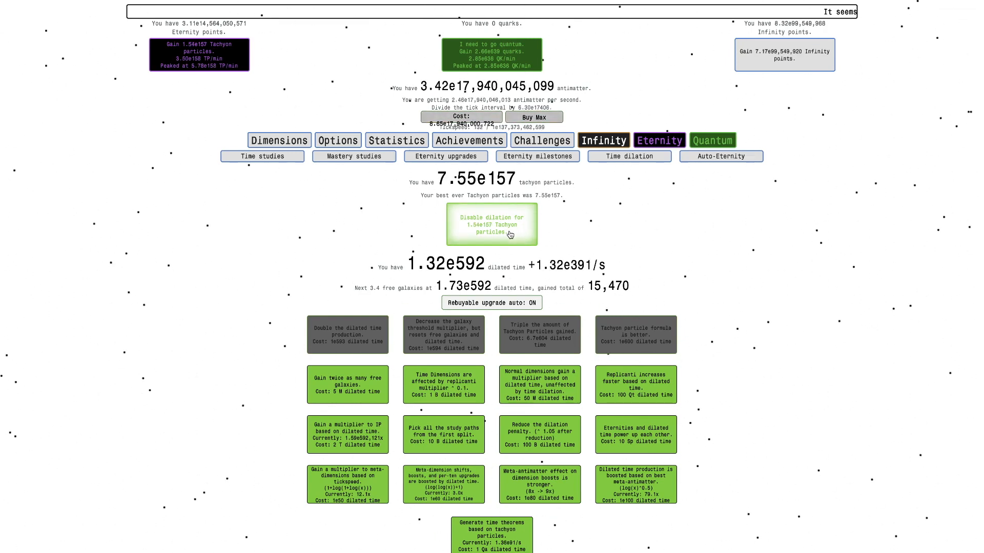
click(491, 224)
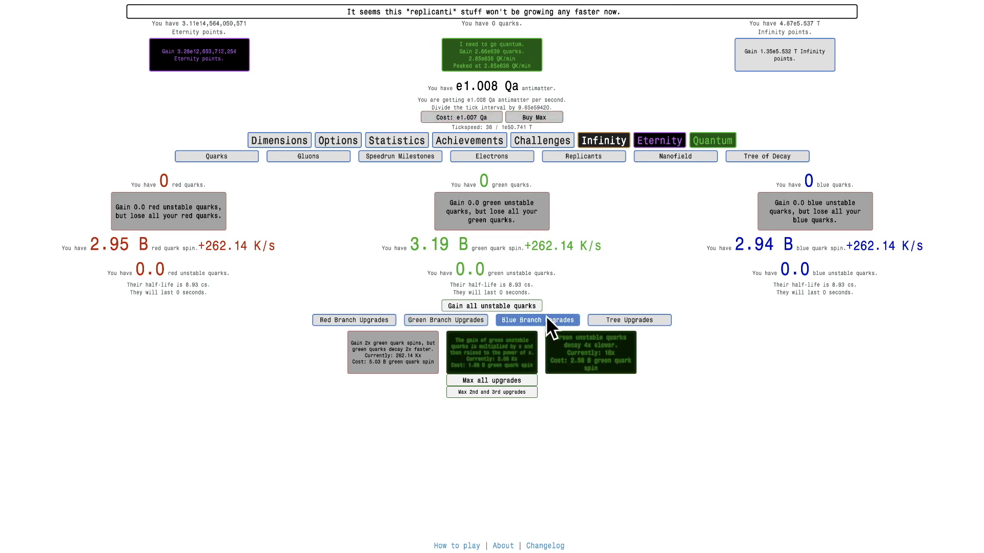
Buy blue and red branch upgrades, raising unstable-quark half-lives to 92.7 cs
click(537, 320)
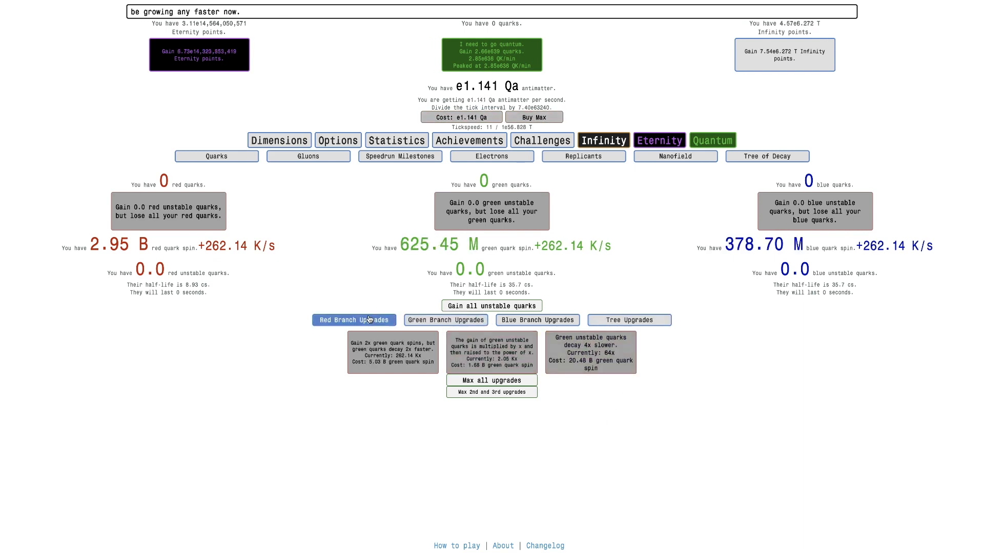
click(353, 319)
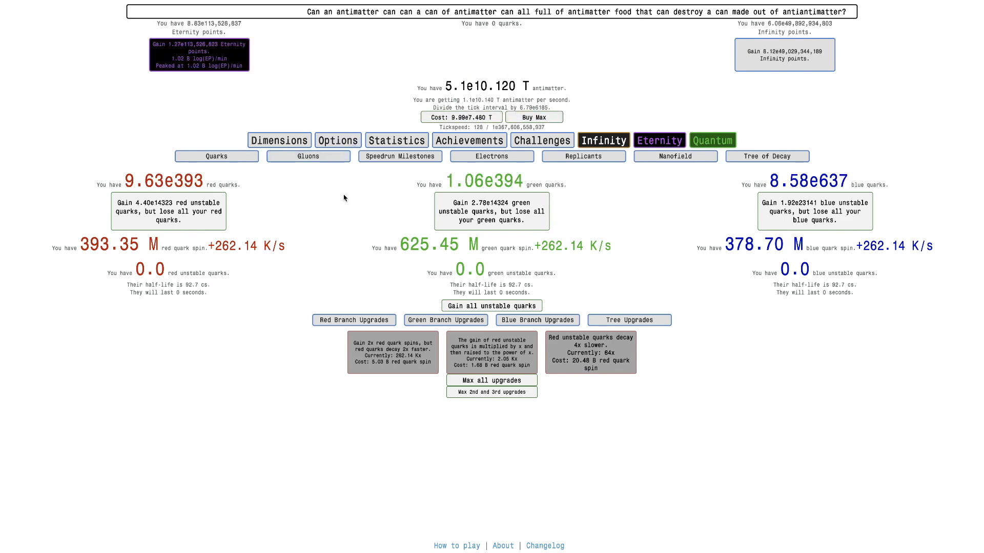
Visit Emperor Dimensions and the Replicants page showing 425 worker replicants
click(308, 156)
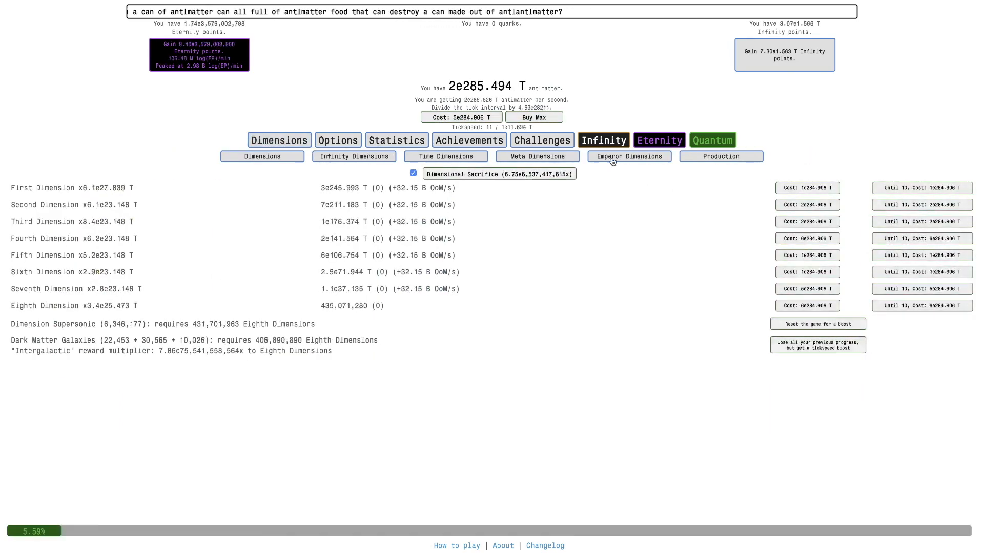
click(628, 155)
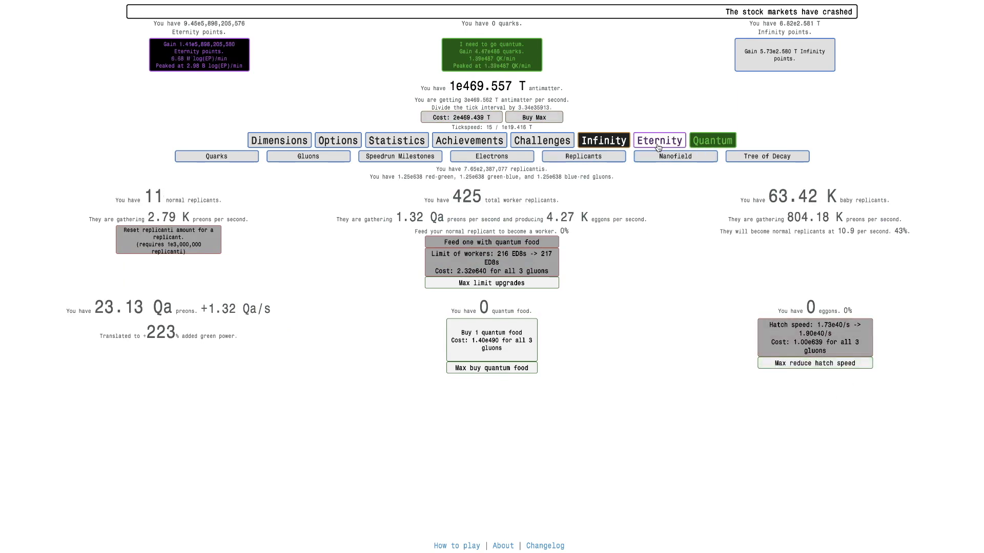
Stock quantum food up to 112 and feed the Eighth Emperor Dimension, growing workers to 1.57 K
click(658, 141)
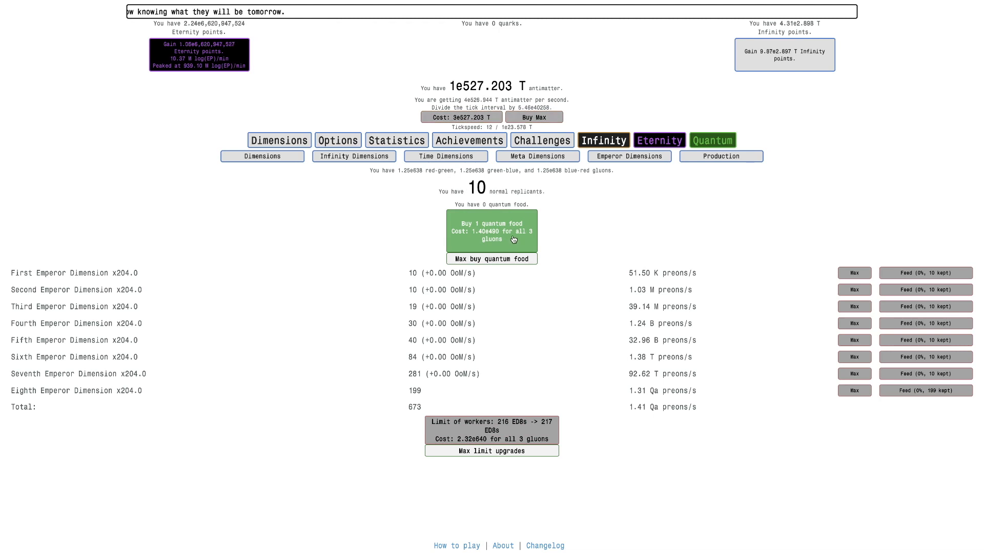
click(492, 231)
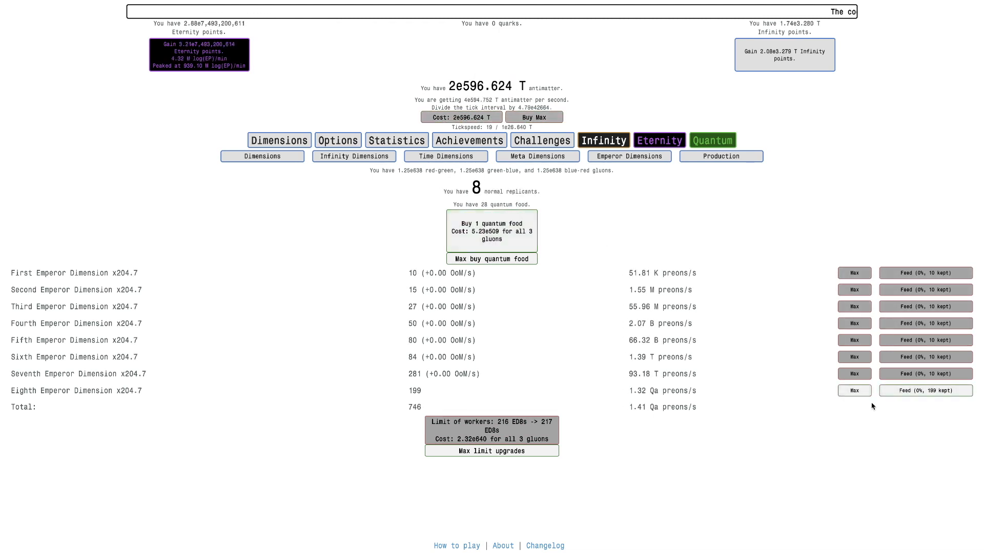
click(491, 232)
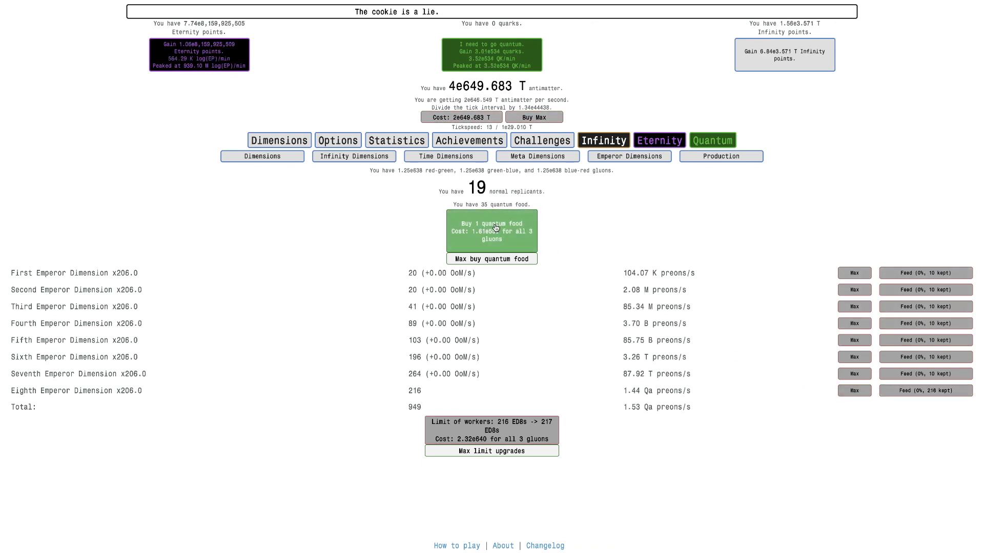
right_click(522, 234)
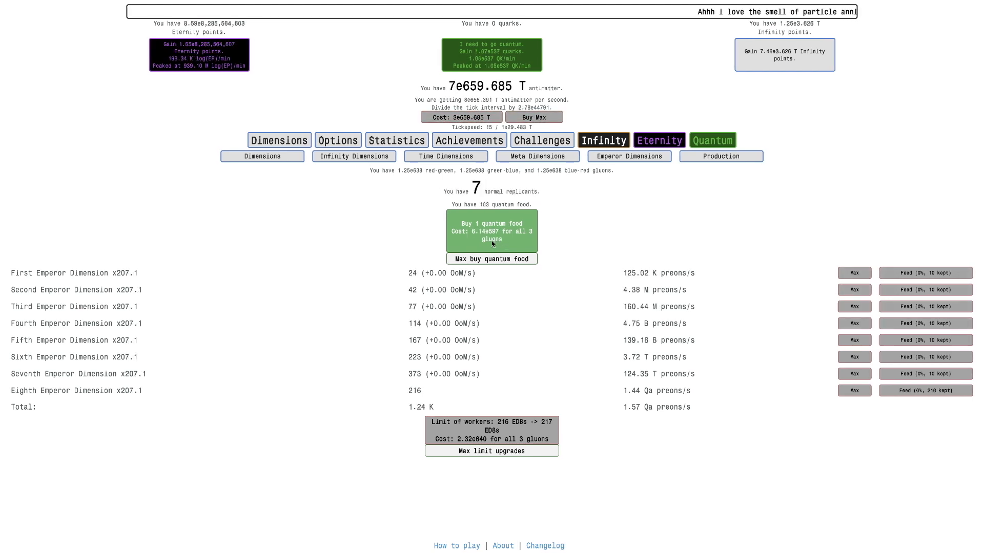
click(721, 156)
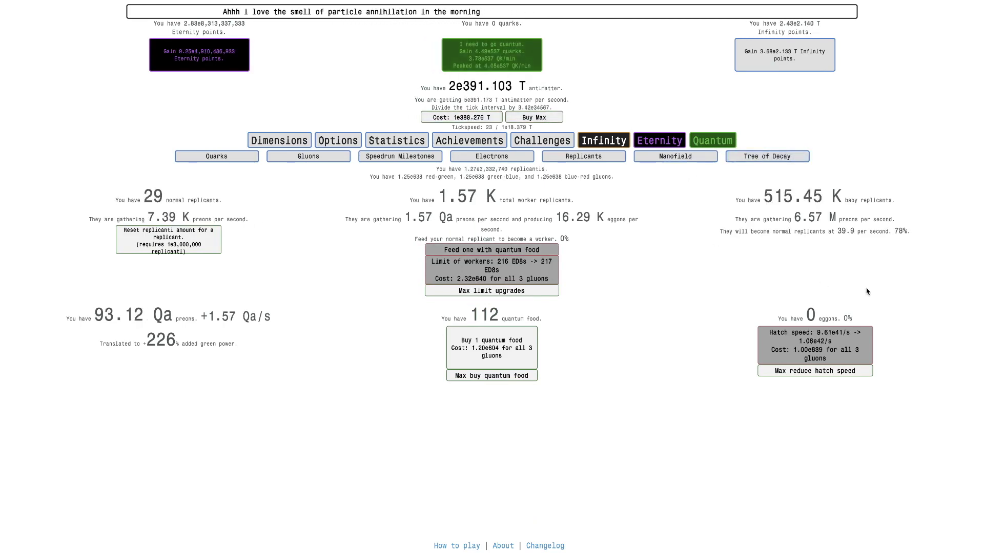
Check Tree of Decay and Gluons, then view the time studies tree at 1.84e96 Time Theorems
click(216, 155)
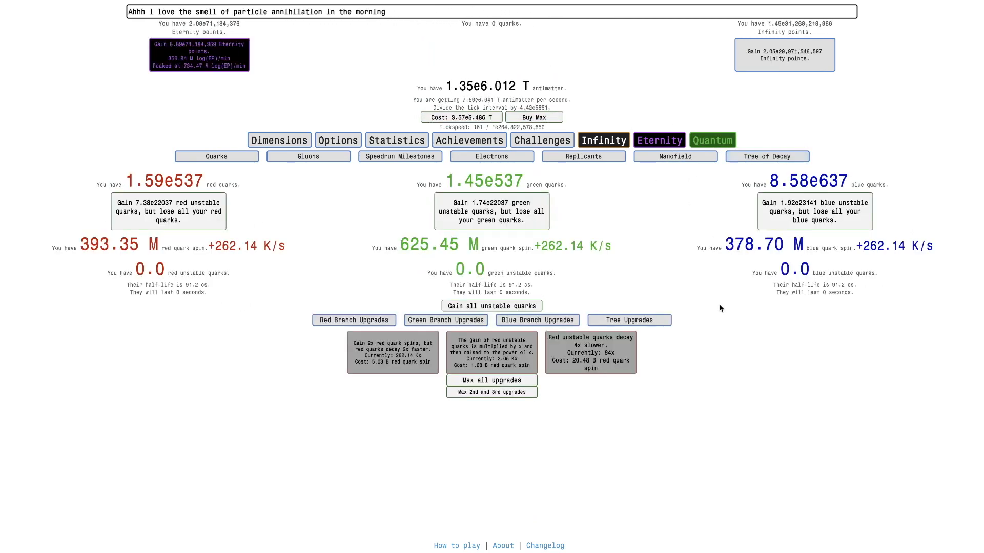
click(216, 156)
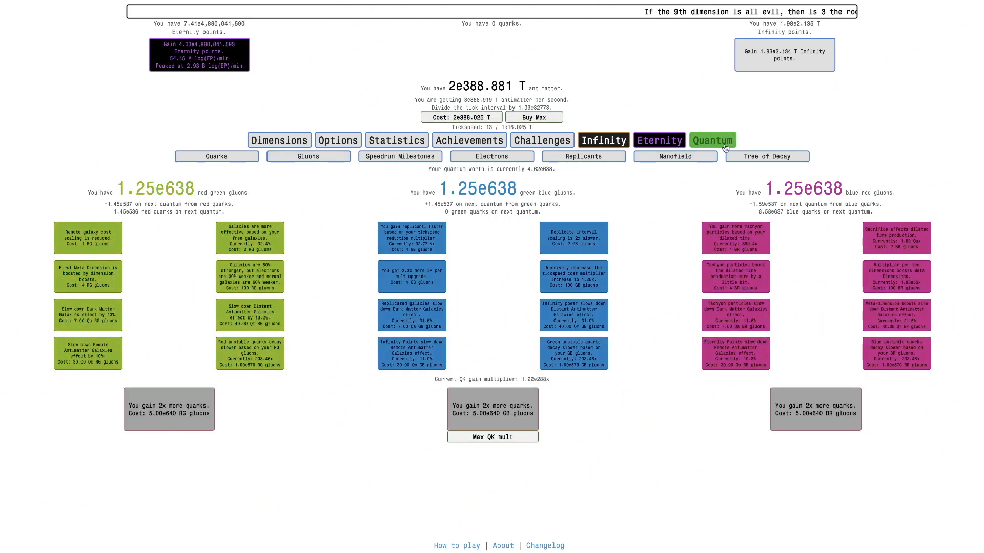
click(216, 156)
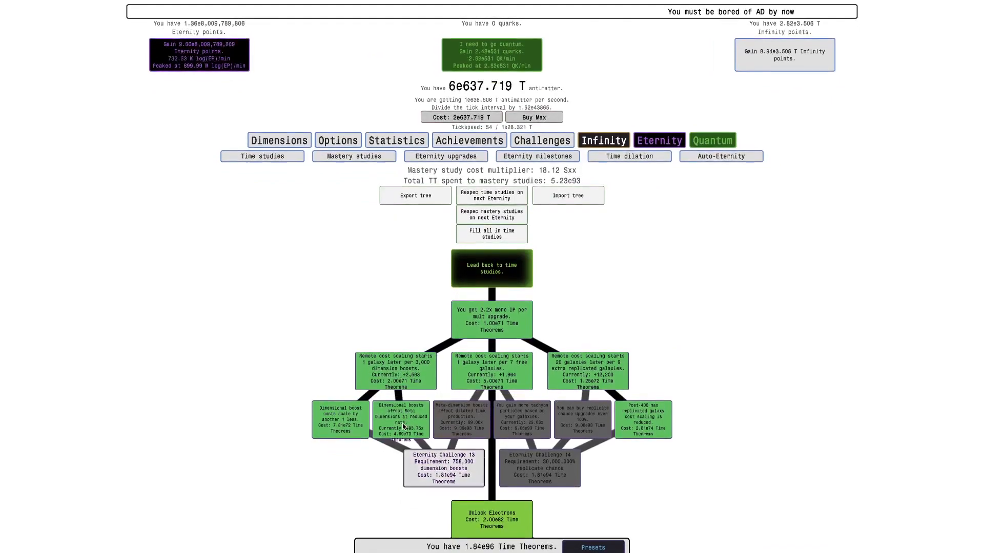
Scroll down the time study tree before returning to the antimatter dimensions list
scroll(down, 3)
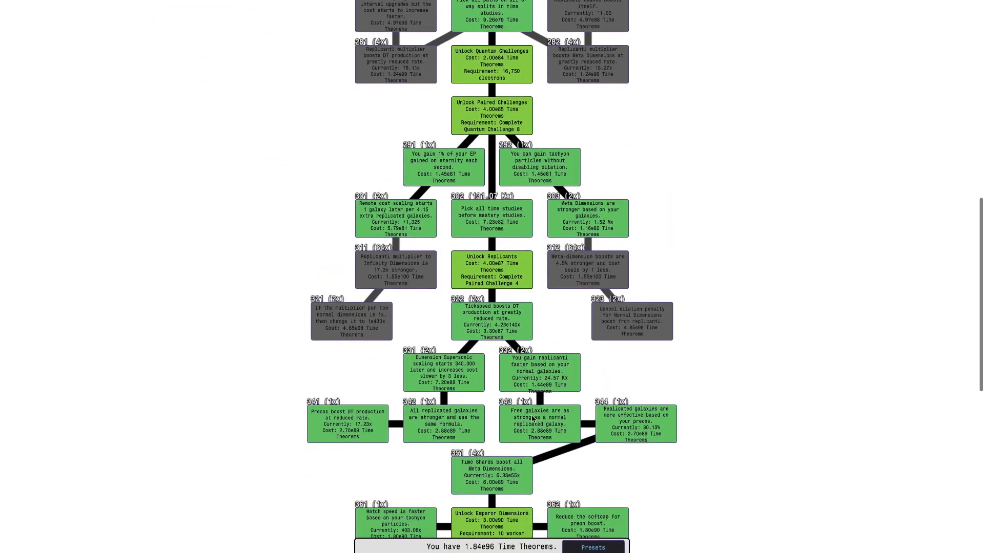
scroll(down, 3)
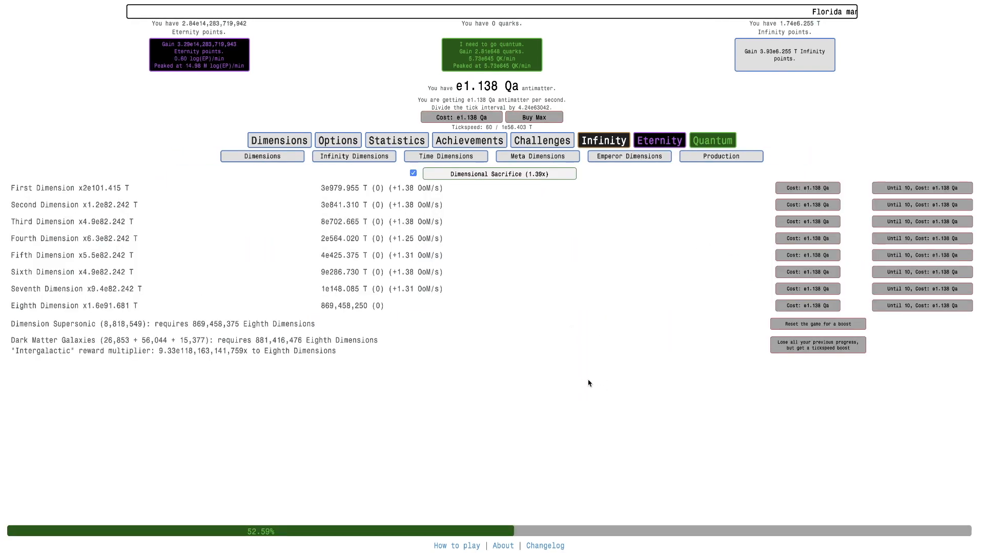
Go Quantum from the Tree of Decay, gaining roughly 1.6e649 quarks of each colour
click(765, 155)
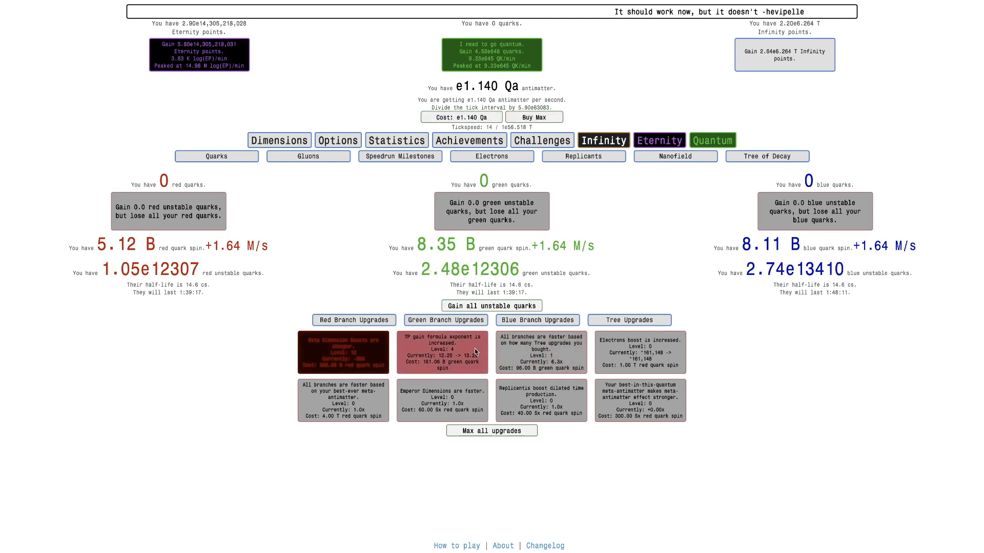
click(344, 352)
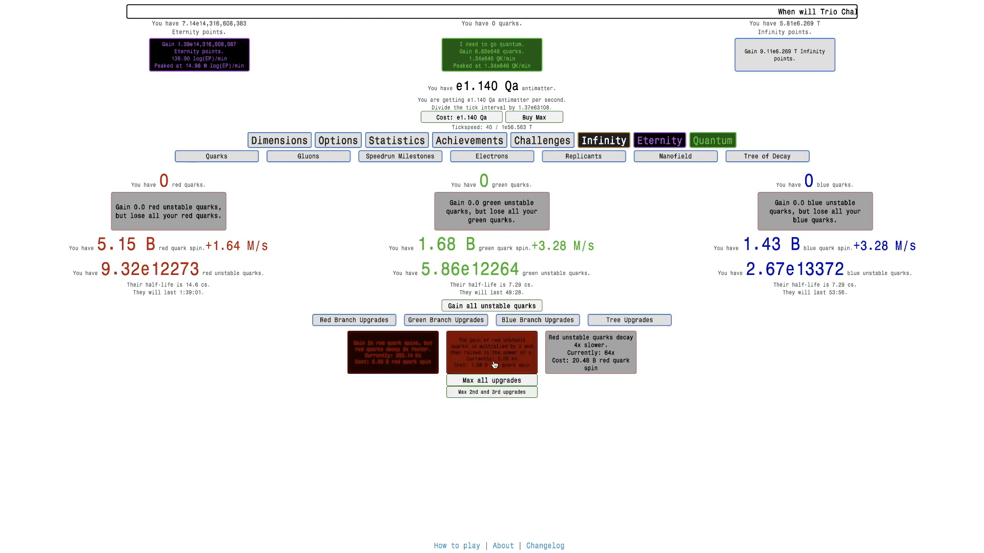
click(537, 320)
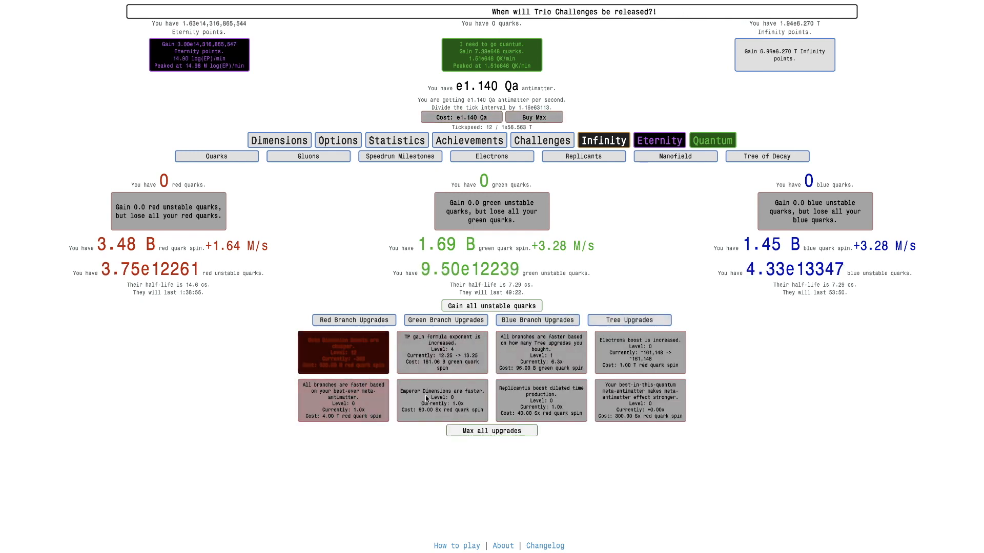
Buy the red unstable quark gain upgrade and show the Red Branch Upgrades panel
click(343, 351)
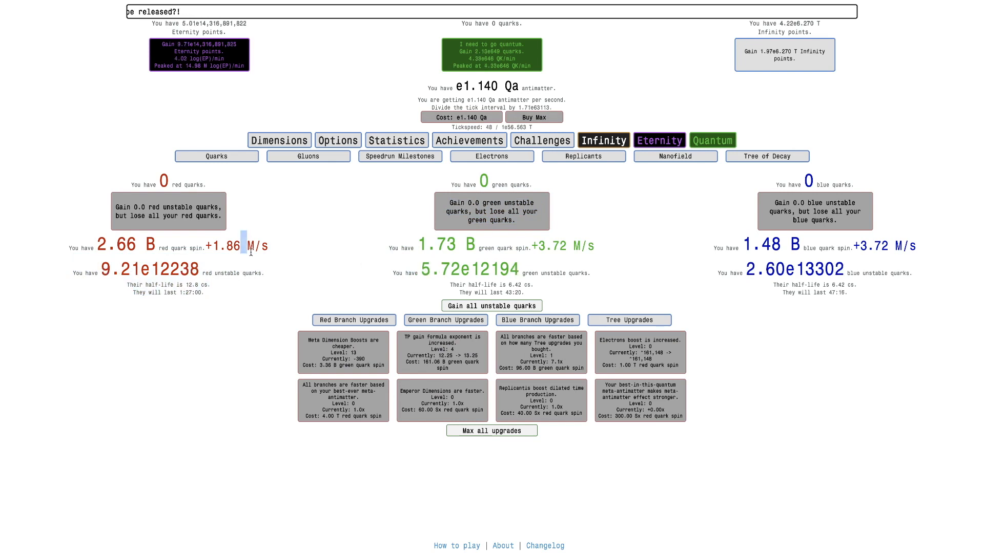
click(354, 320)
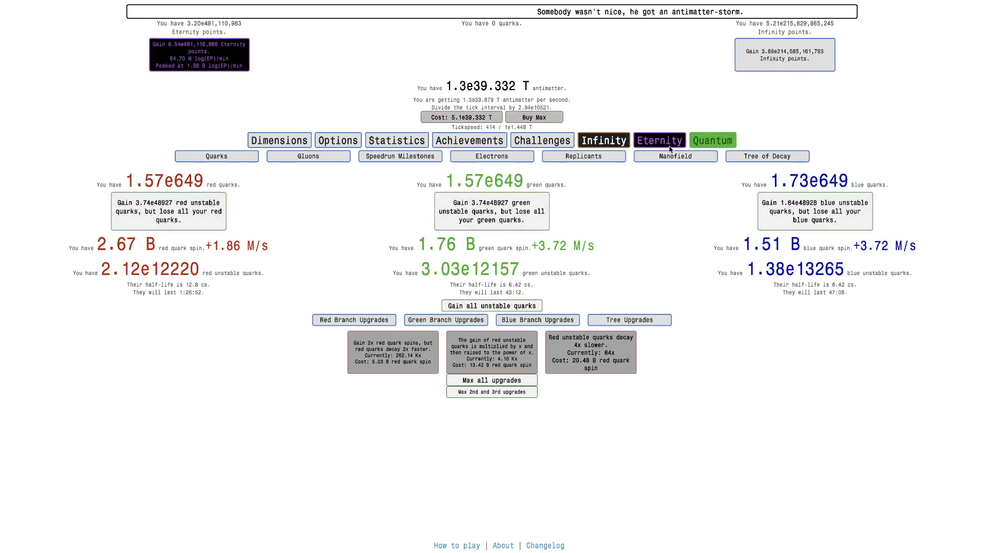
Review Gluons, Meta Dimensions and Replicants, then max-reduce the egg hatch speed
click(712, 140)
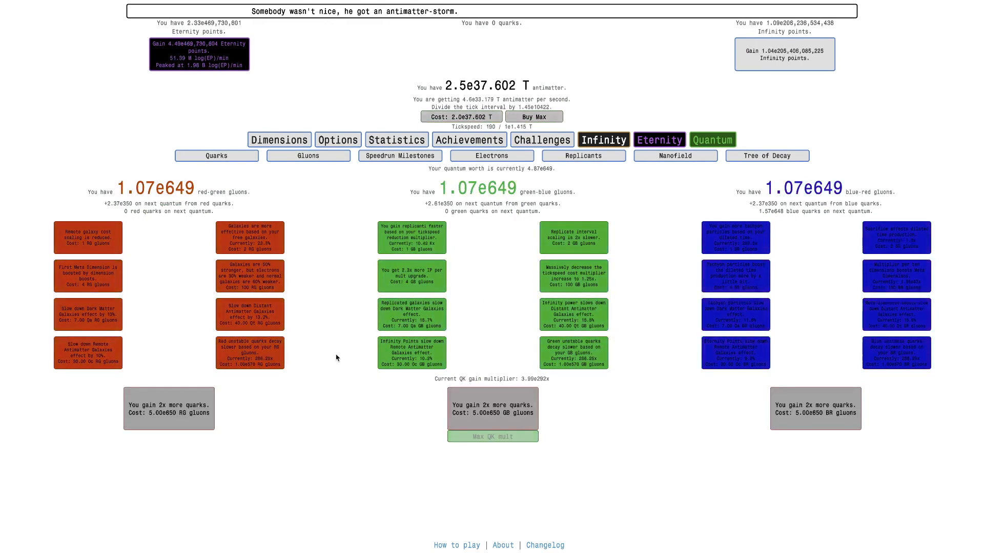
click(628, 156)
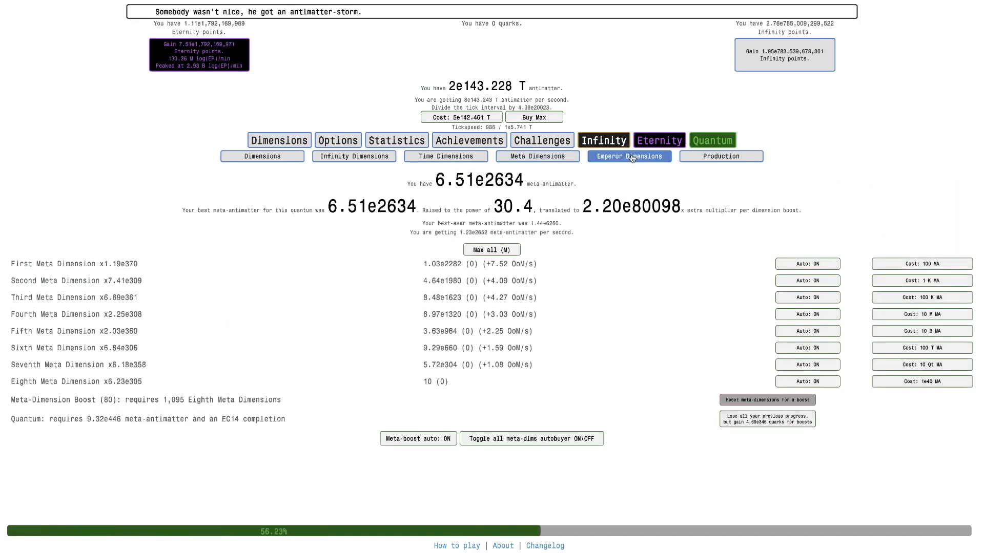
click(628, 158)
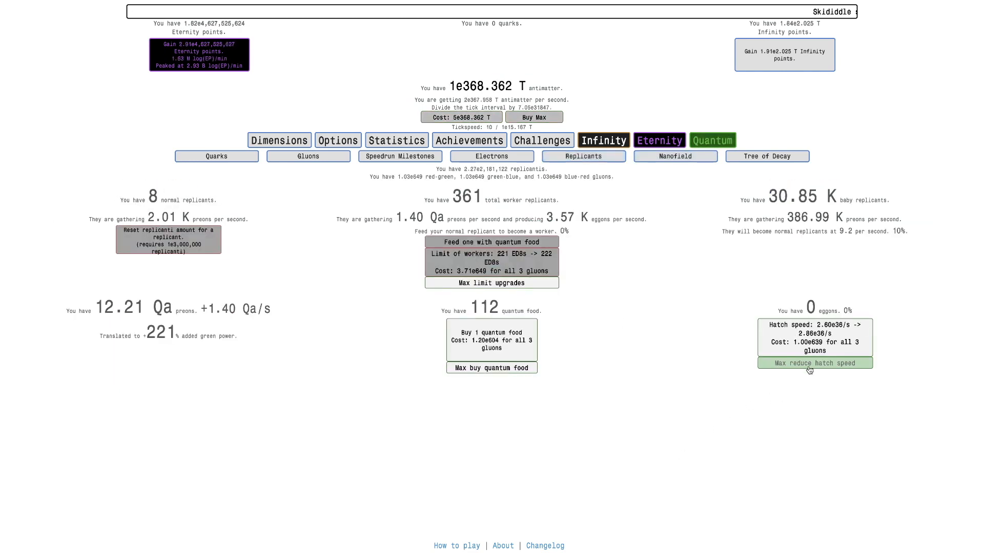
click(766, 156)
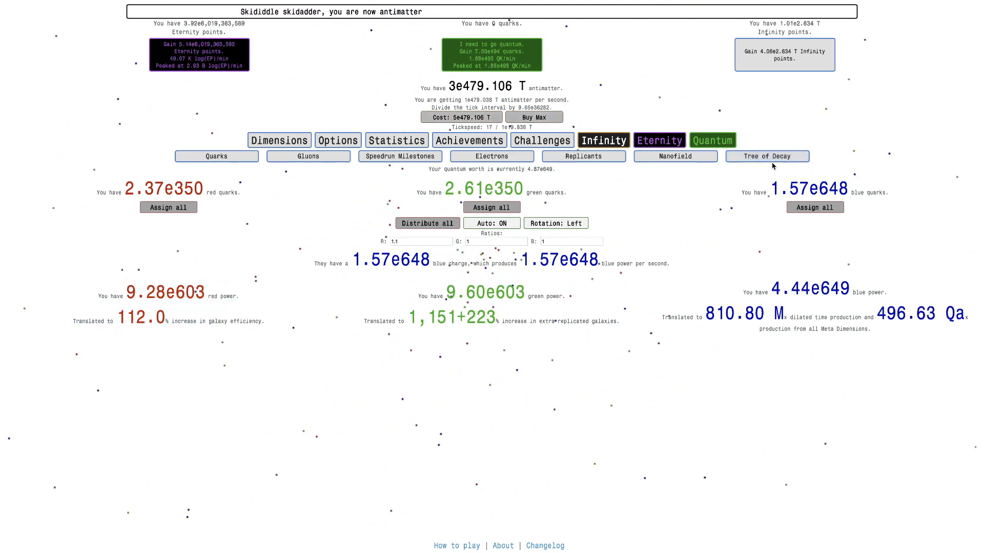
Check the Tree of Decay upgrades and bring up the achievements gallery
click(766, 156)
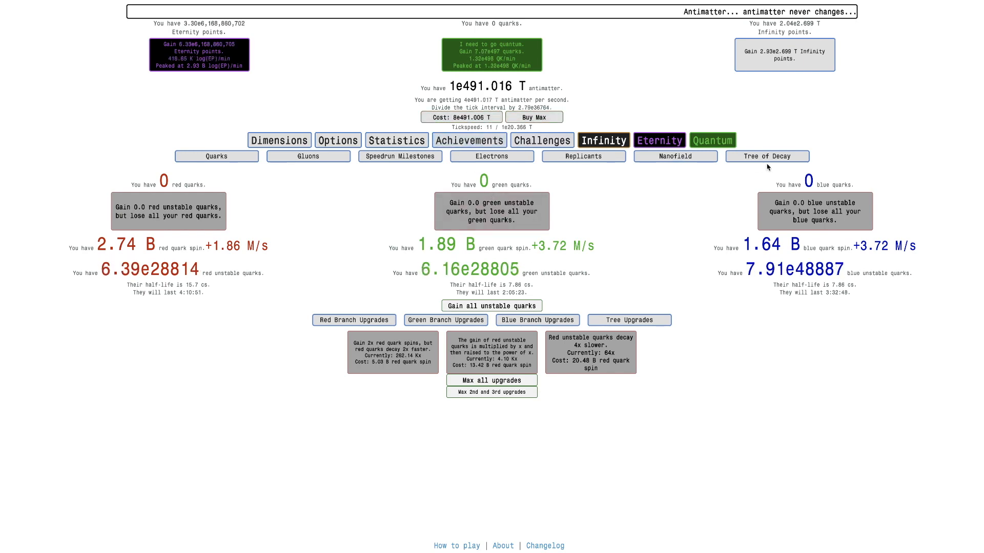
click(468, 140)
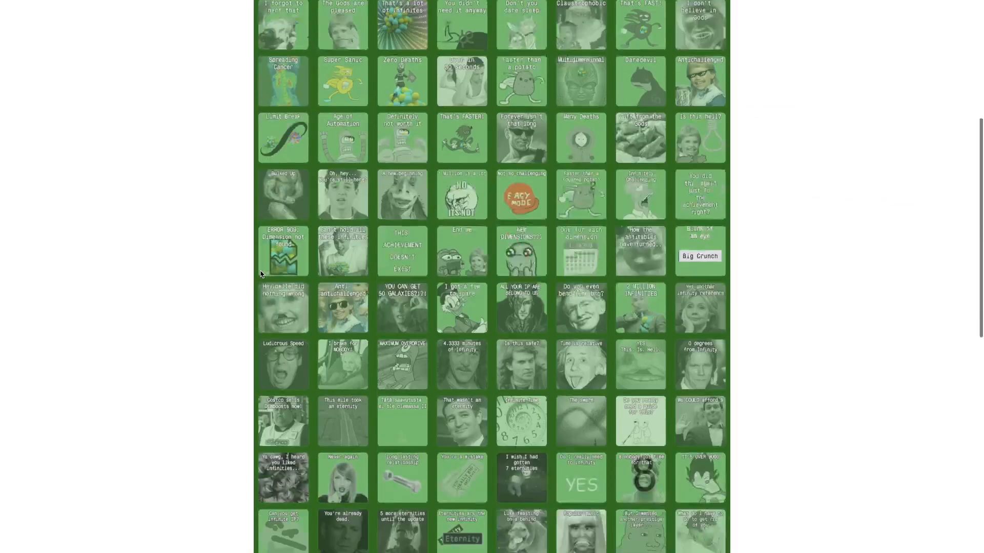
Scroll the achievements down to the dilated-time achievement
scroll(down, 3)
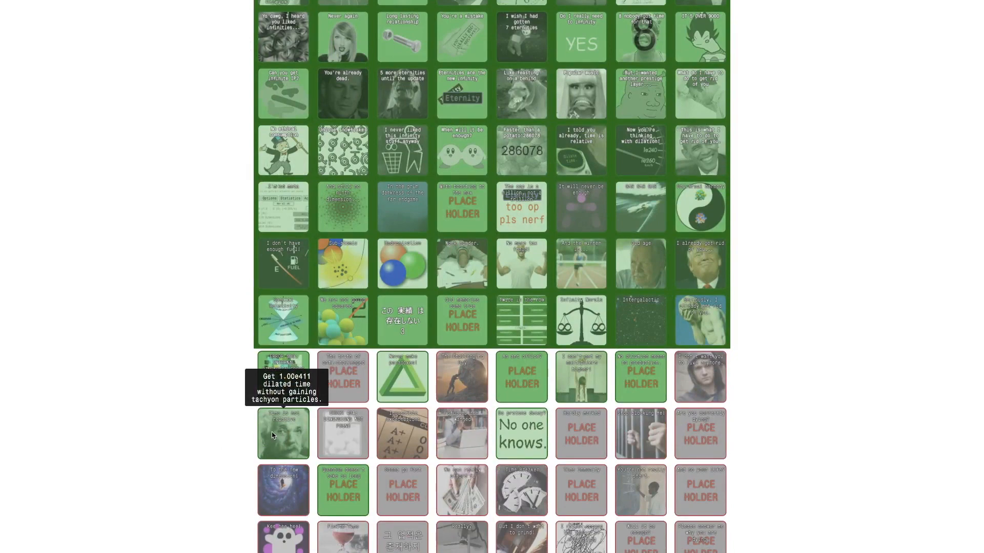
scroll(down, 3)
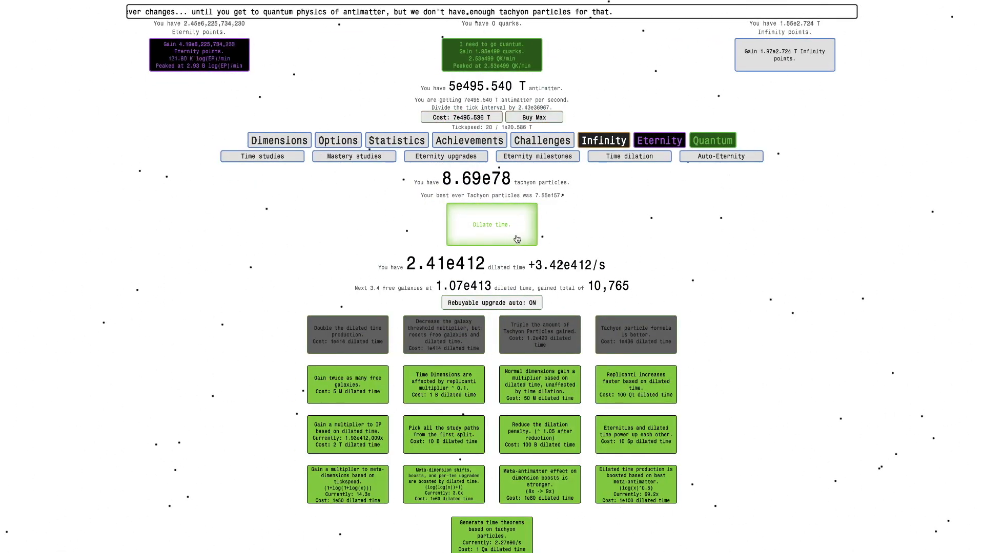
Run time dilation to 1.41e413 dilated time, then view the Tree of Decay general upgrades
click(491, 225)
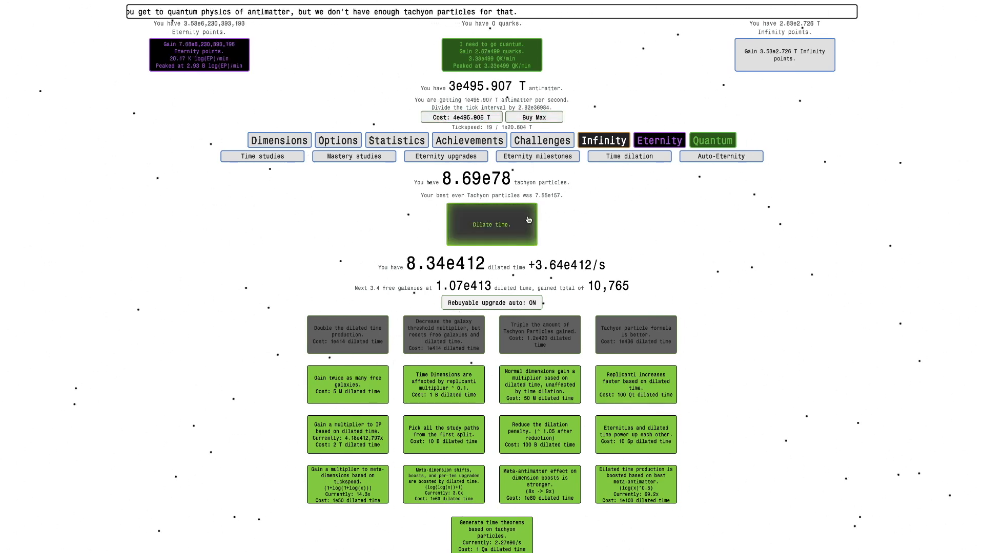
click(491, 224)
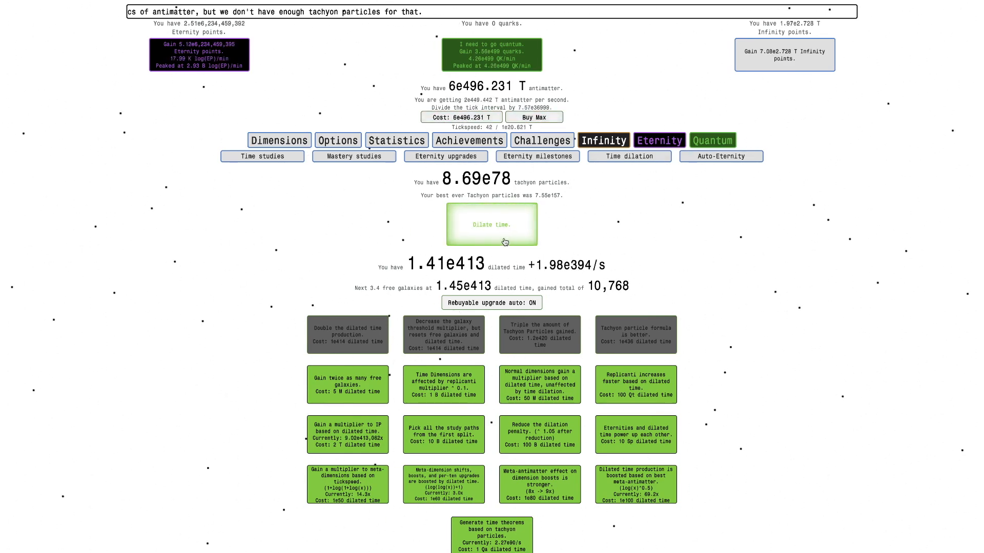
click(490, 224)
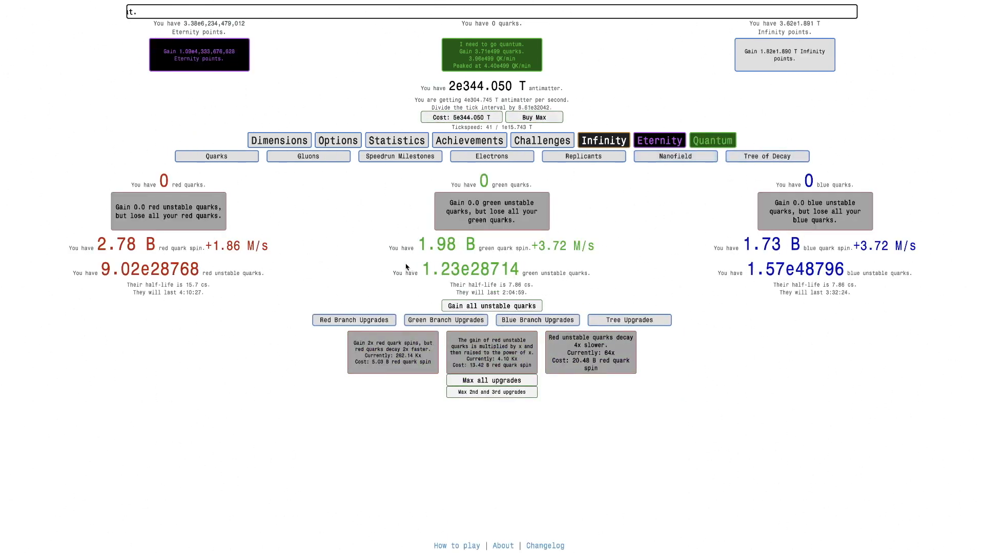
text(i)
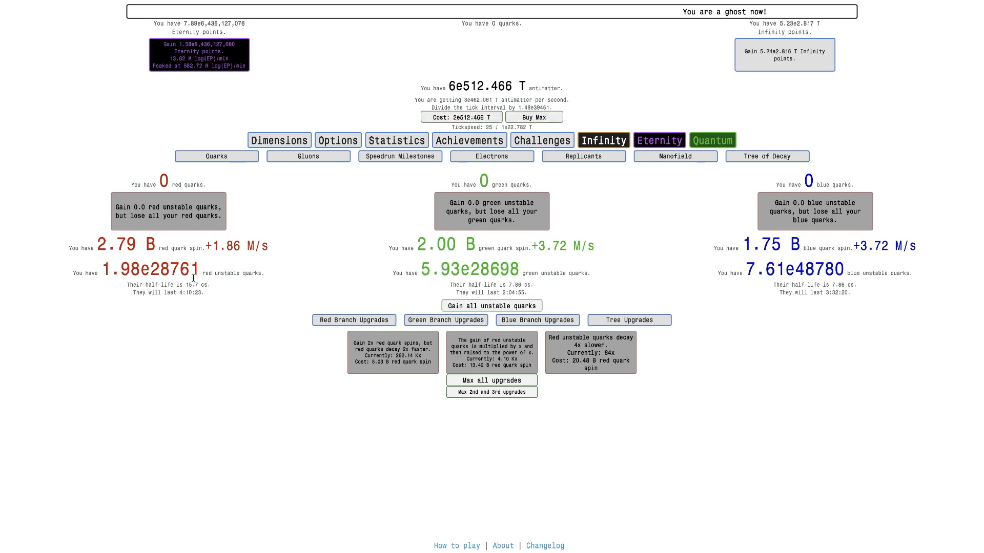
click(537, 320)
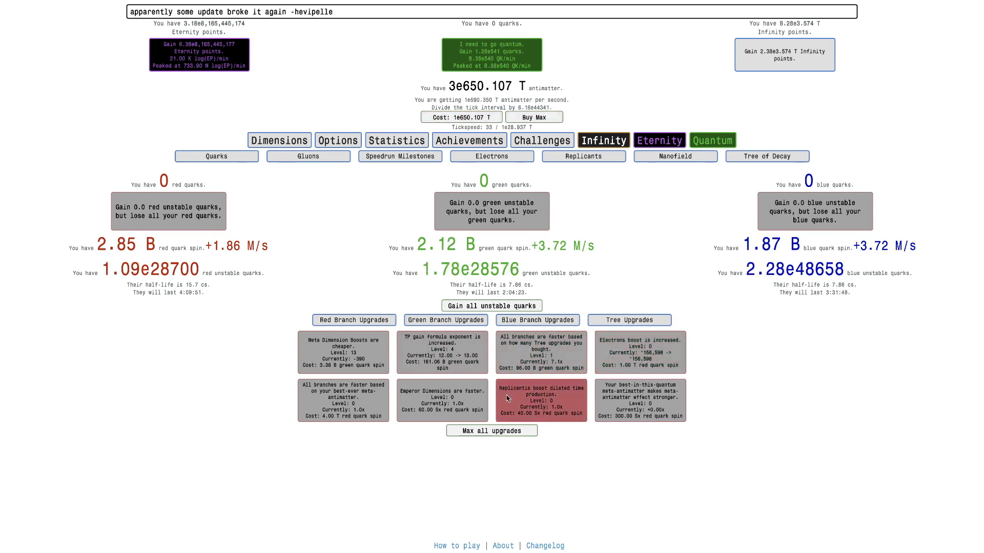
End the dilation run for tachyon particles, then check the Tree of Decay and Electrons
click(659, 140)
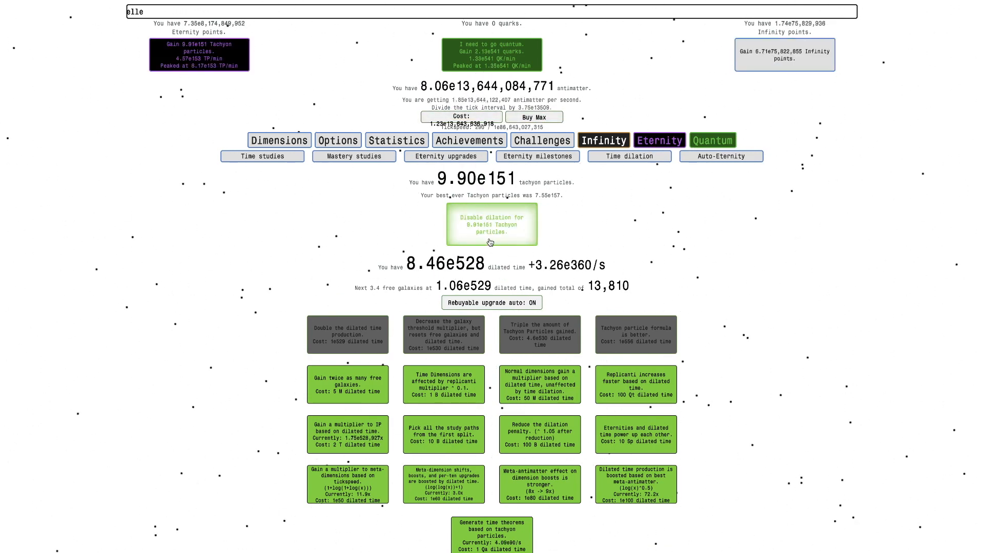
click(491, 225)
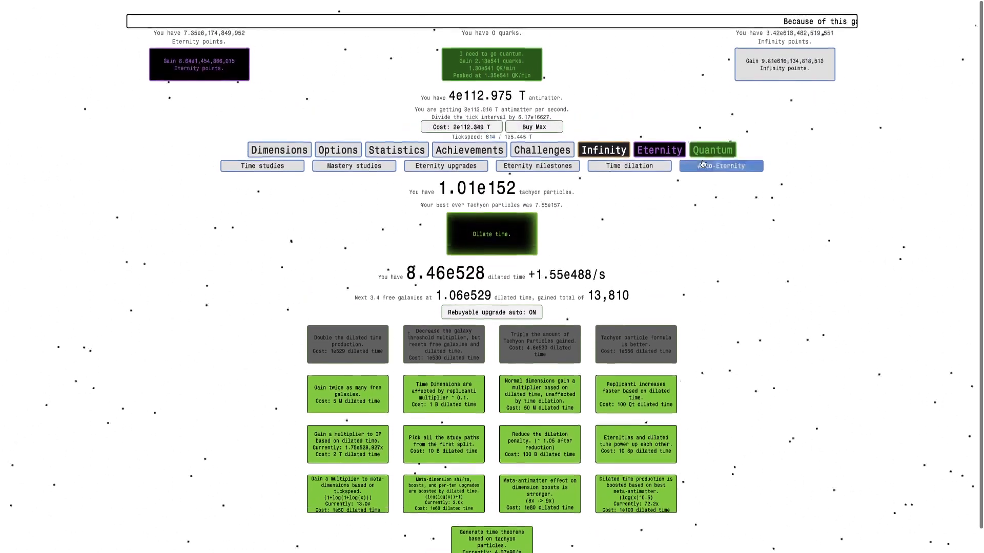
click(541, 141)
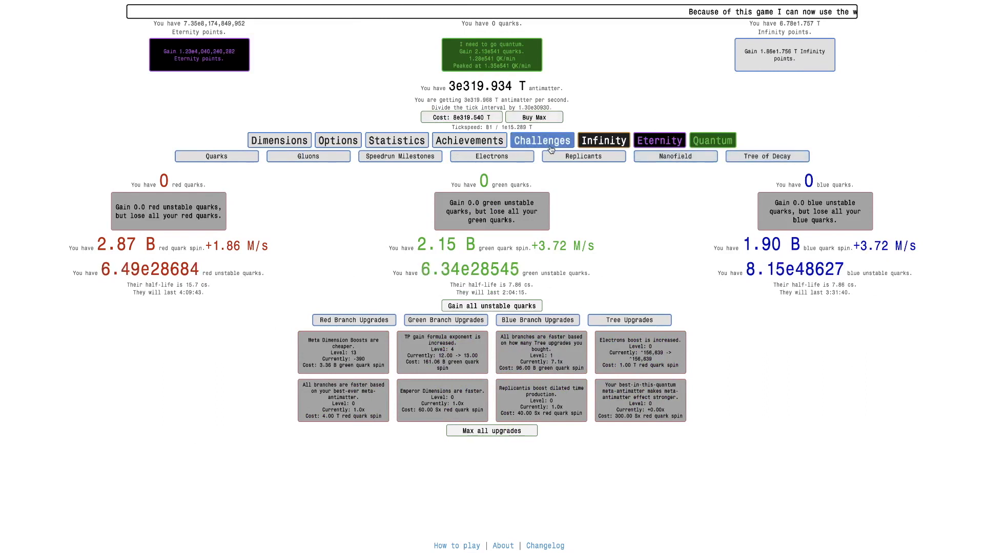
click(582, 156)
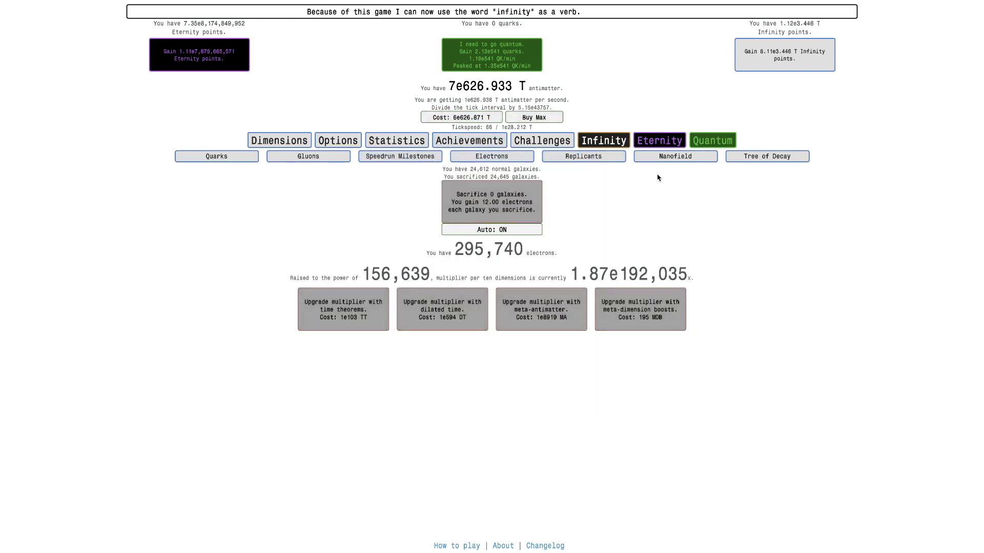
Return to Tree of Decay, then end another dilation reaching 4.57e152 tachyon particles
click(217, 156)
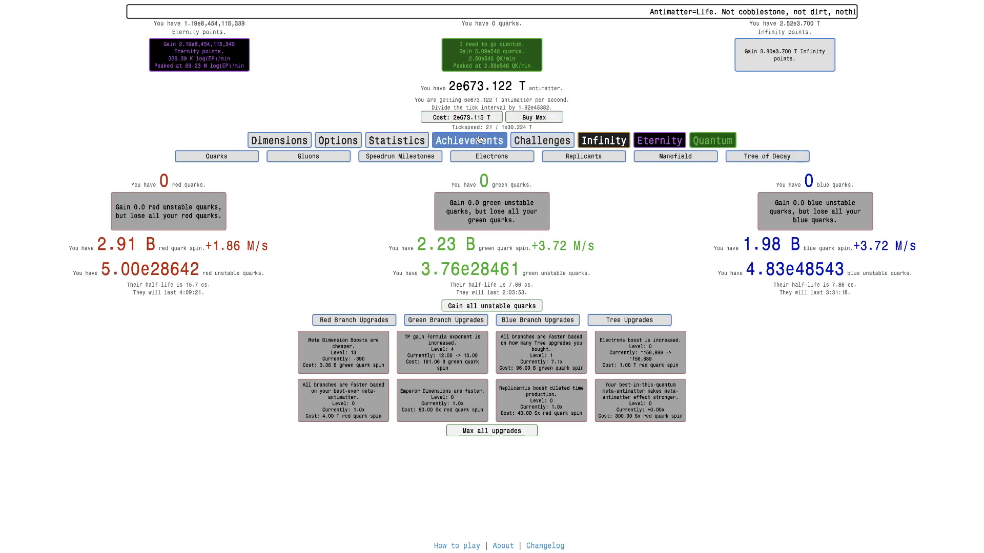
click(469, 140)
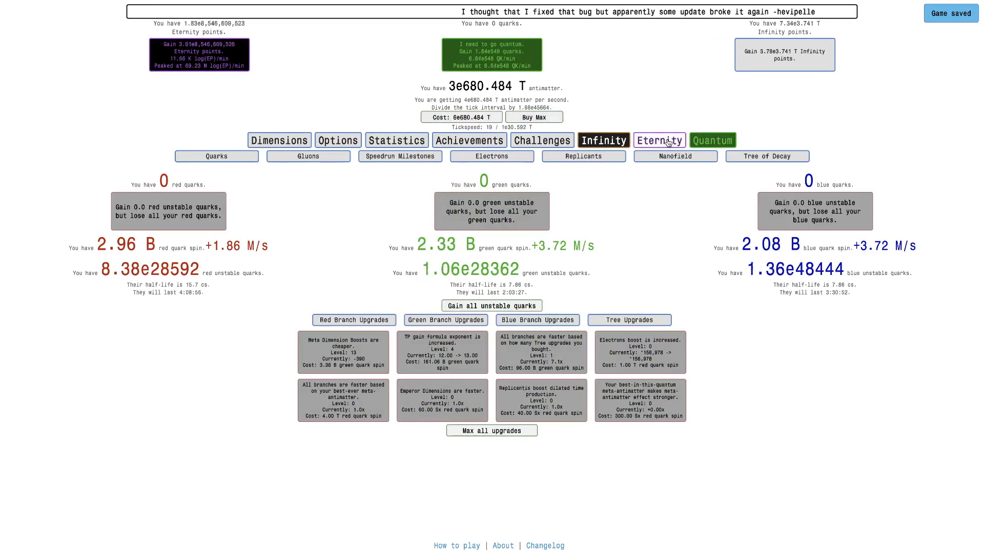
click(659, 140)
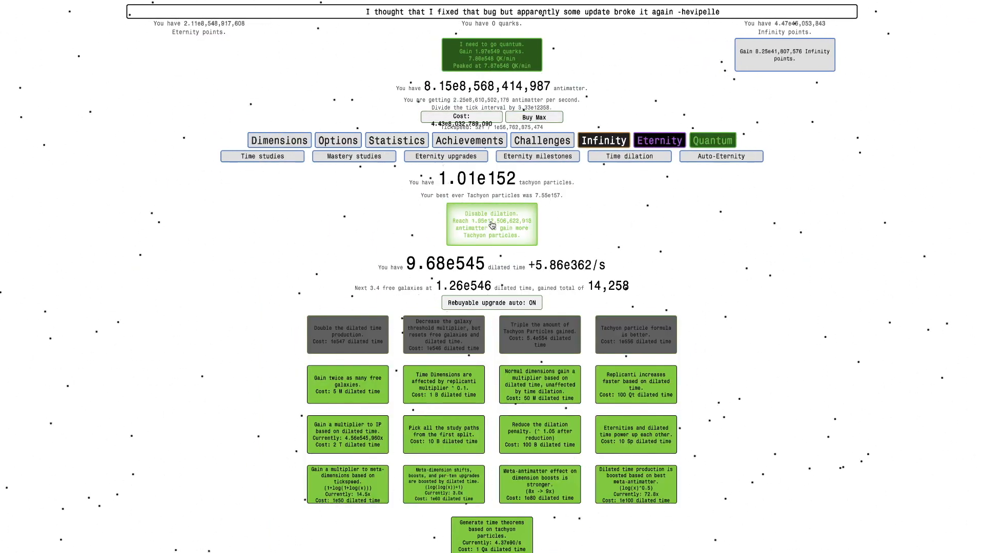
click(491, 224)
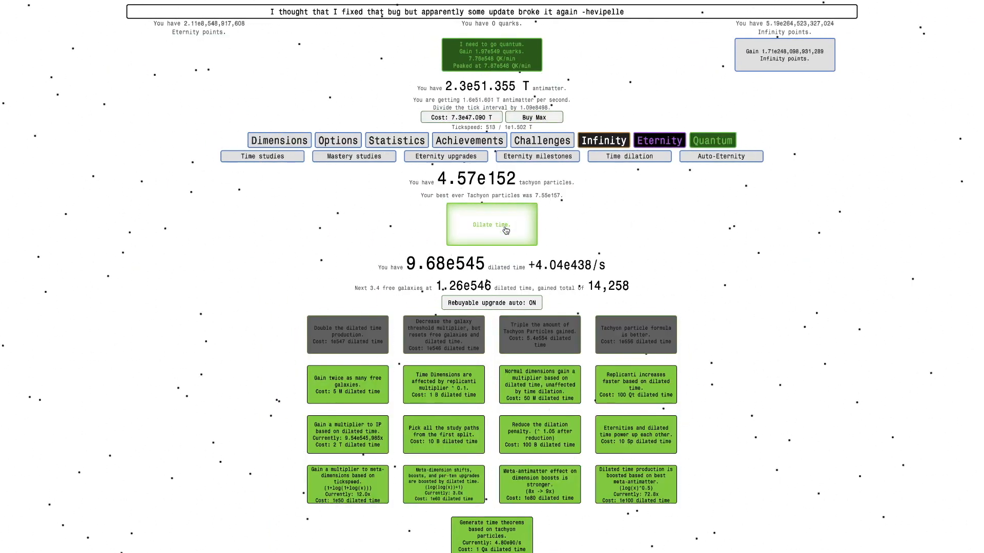